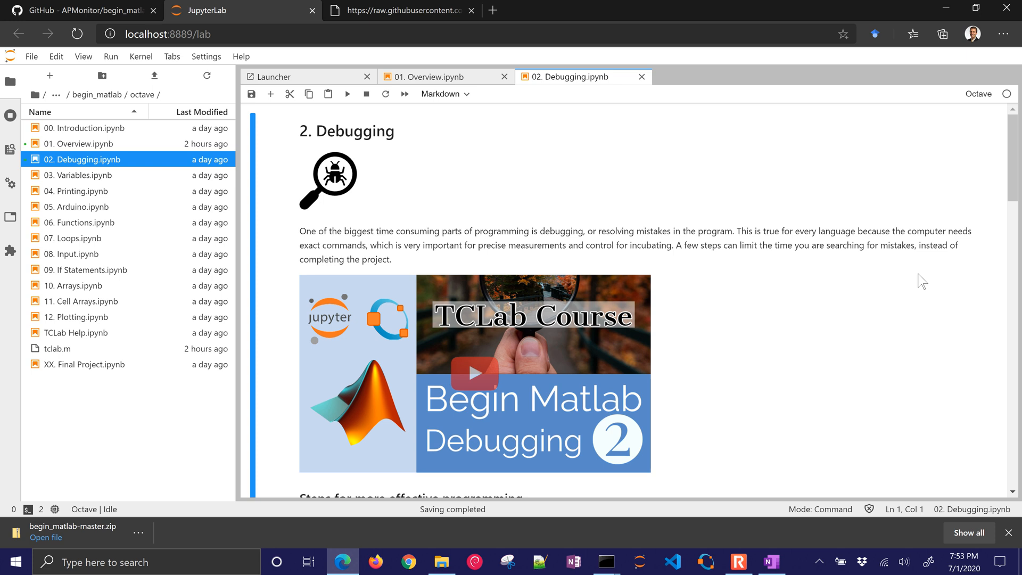
# Scroll through 02. Debugging.ipynb past the video image to the steps list.
pyautogui.scroll(-3)
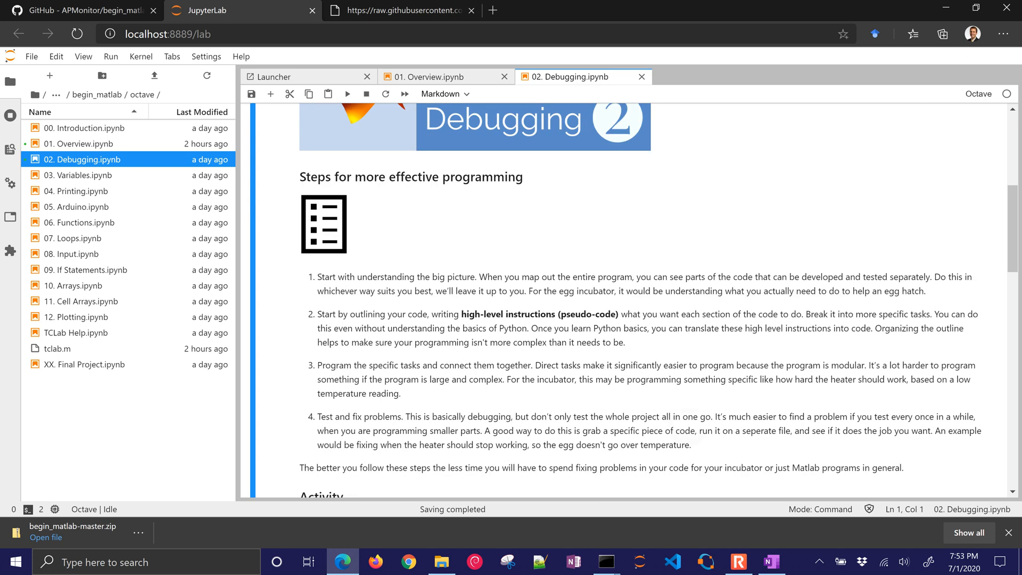
pyautogui.scroll(-3)
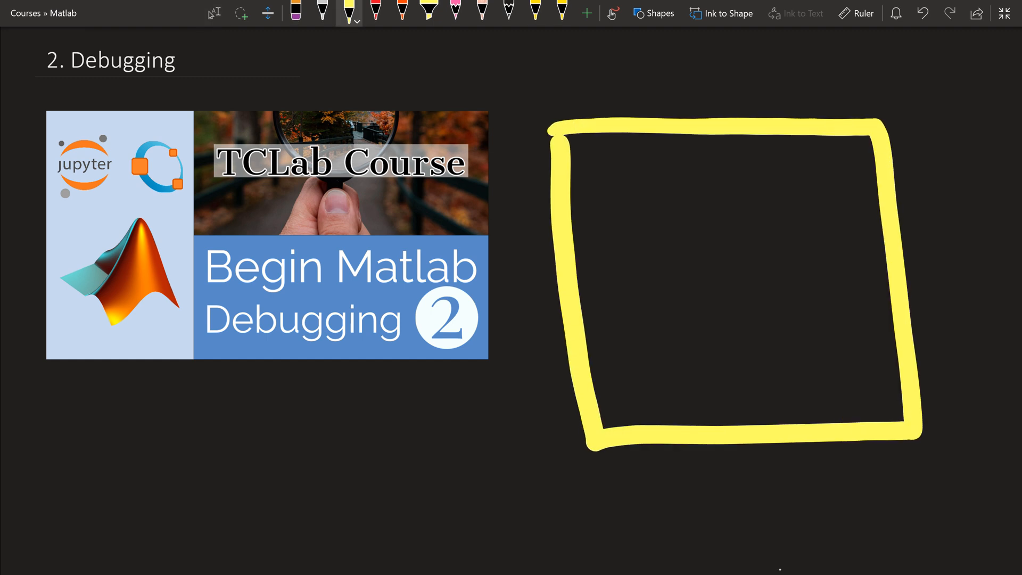
# Sketch the incubator loop diagram in orange ink and add Pseudo-Code target-temperature notes.
pyautogui.click(377, 12)
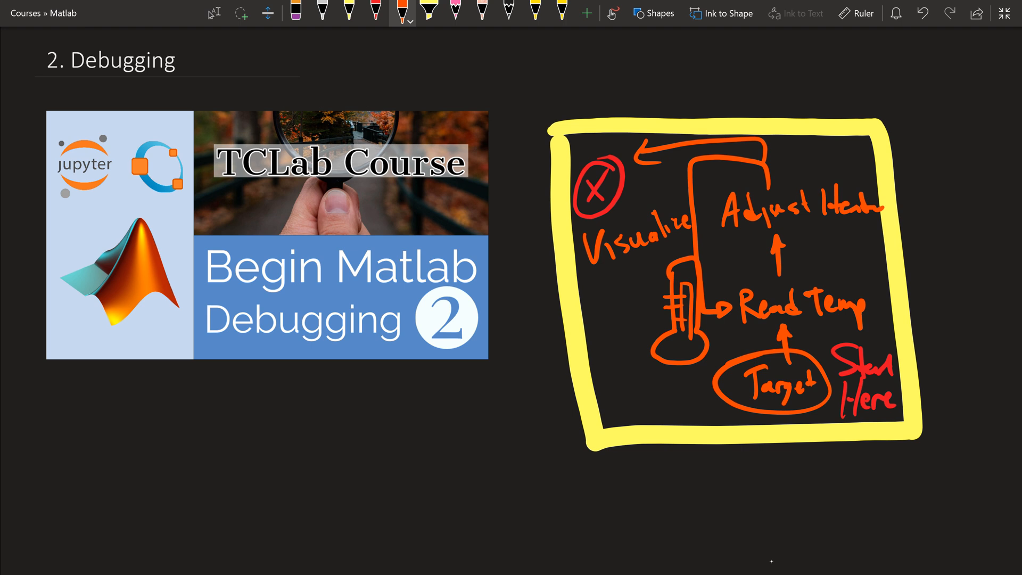
pyautogui.scroll(3)
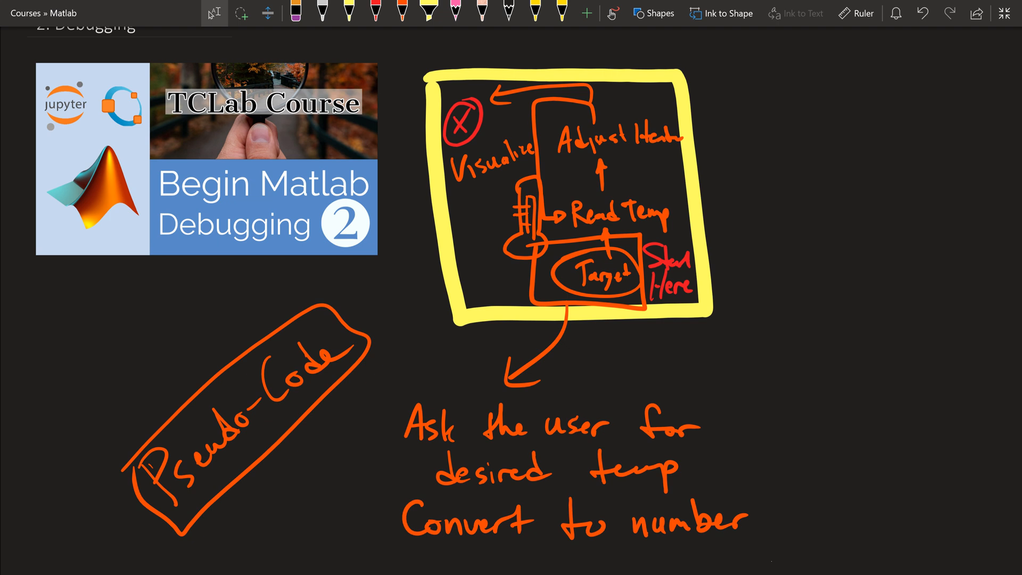
pyautogui.moveTo(822, 9)
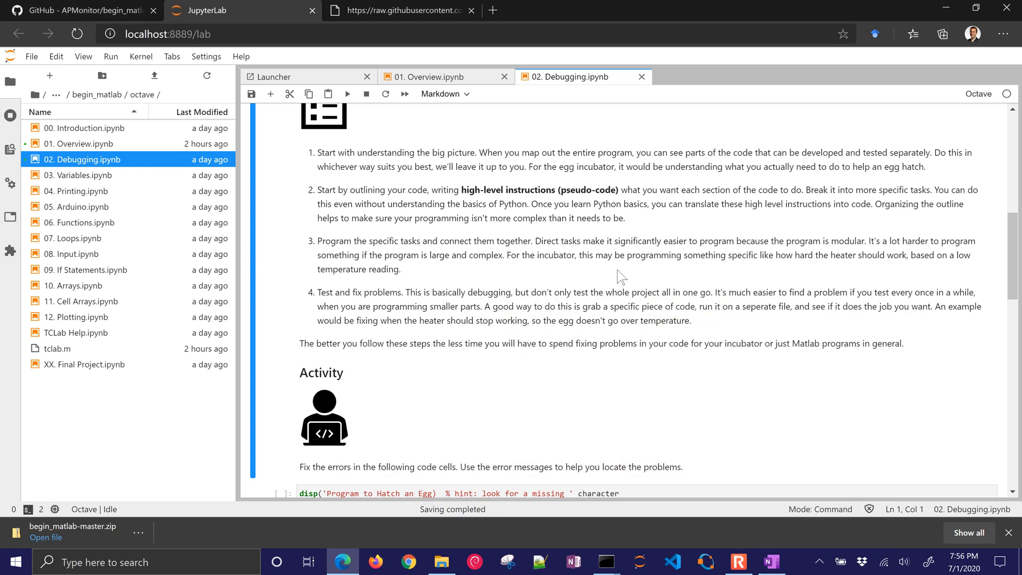
# Run the first activity cell and inspect its parse error output.
pyautogui.scroll(-3)
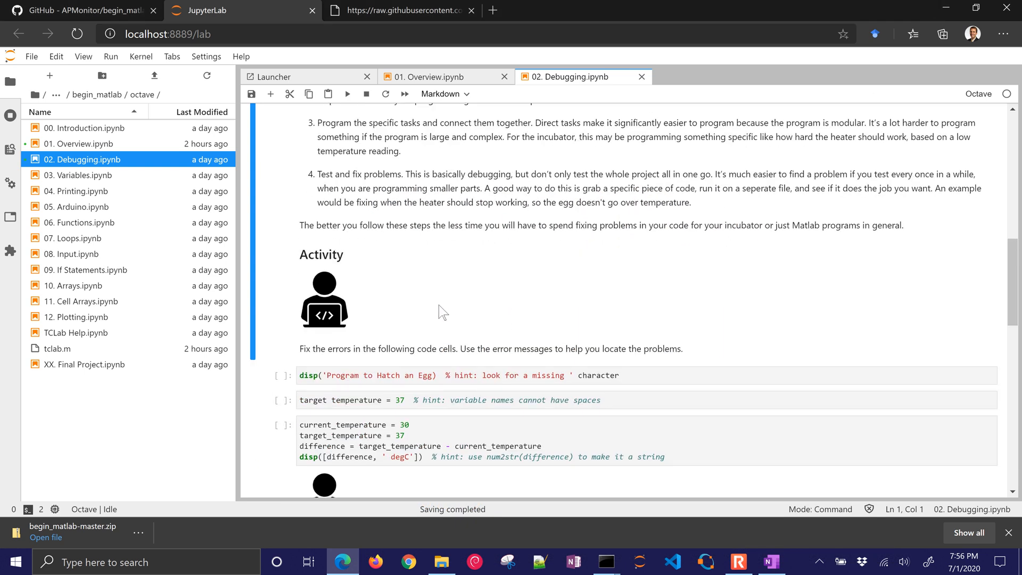
pyautogui.scroll(-3)
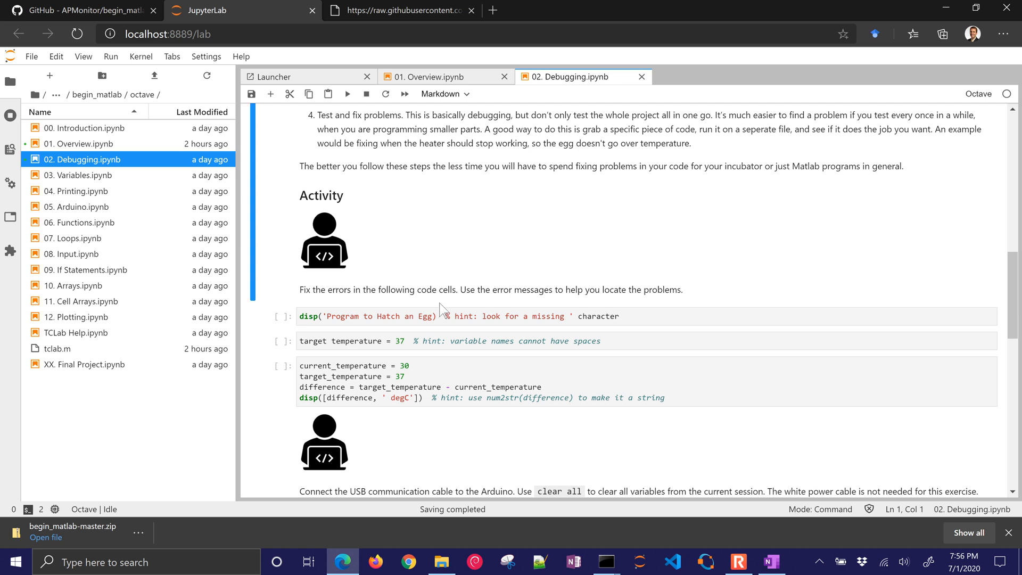
pyautogui.click(457, 316)
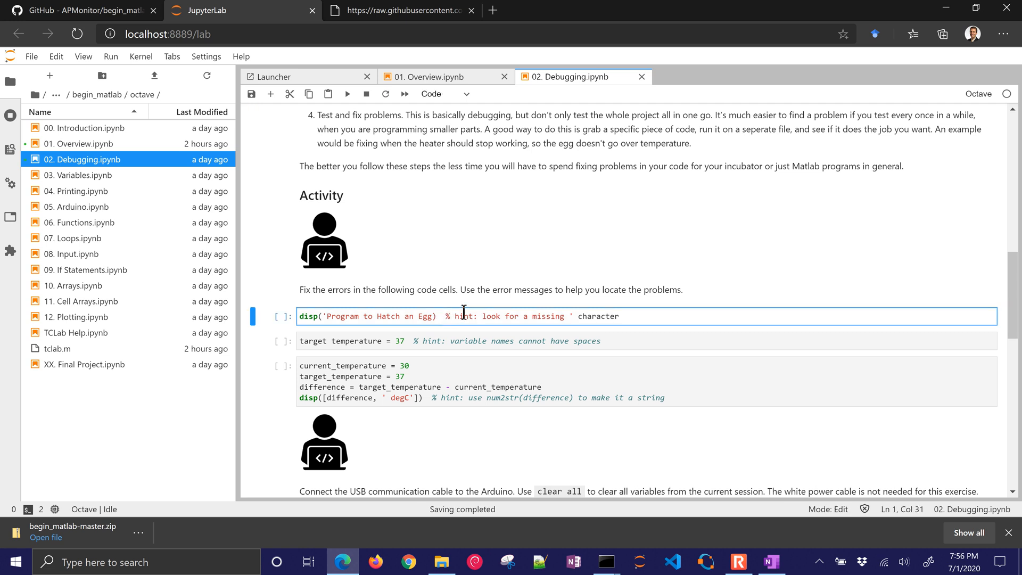
pyautogui.press('shift+enter')
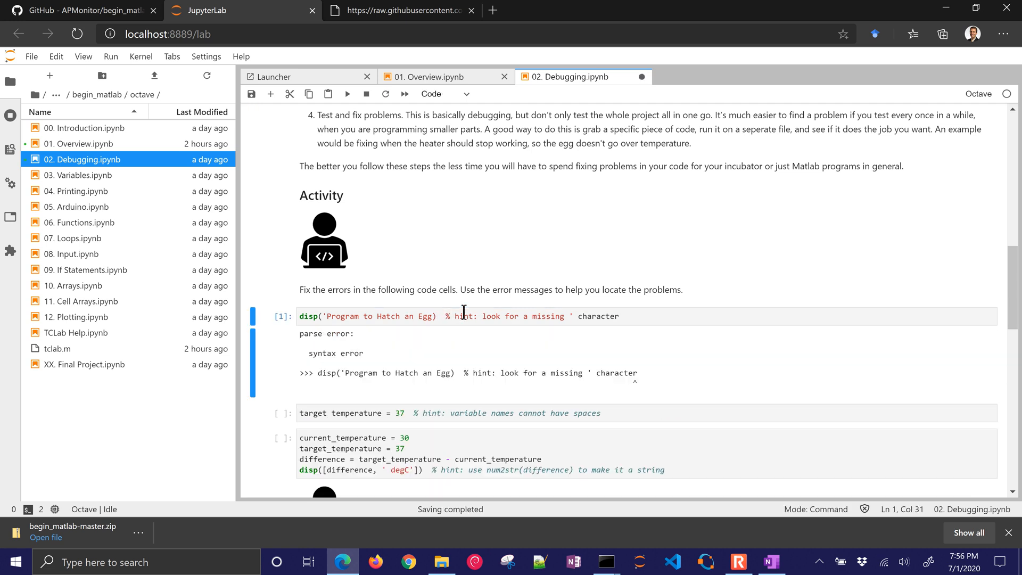
pyautogui.moveTo(313, 363)
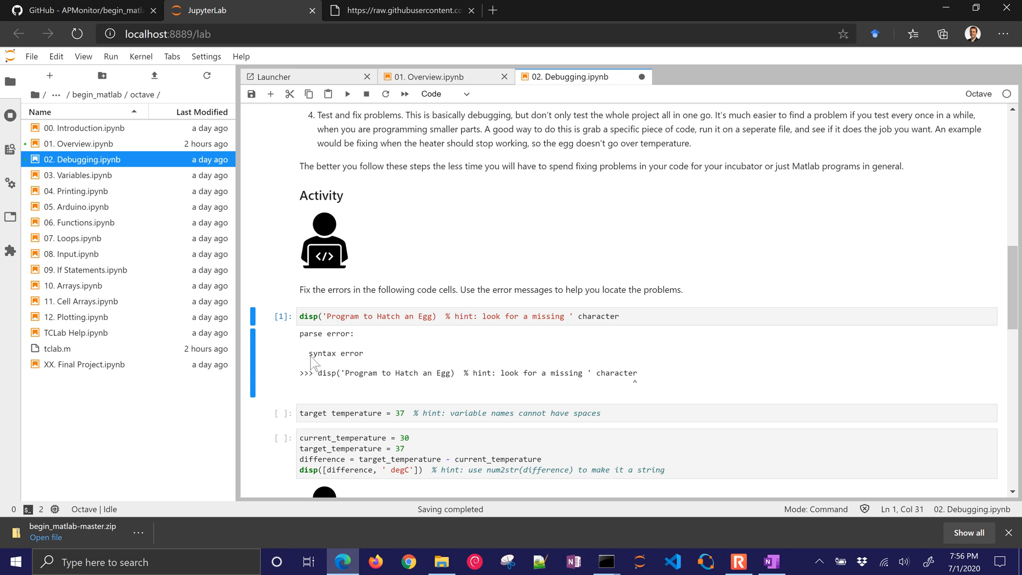
pyautogui.doubleClick(335, 352)
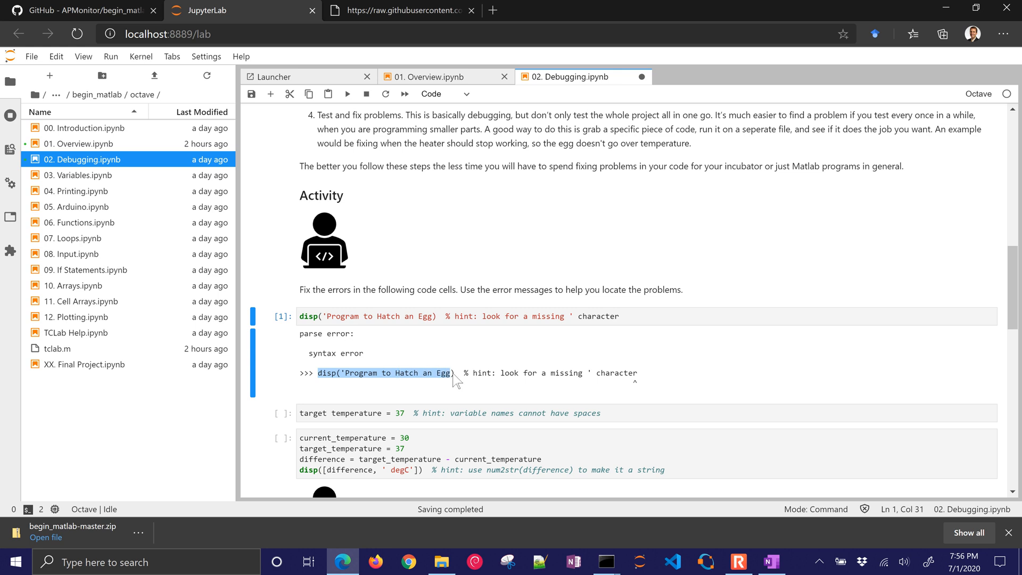
pyautogui.moveTo(507, 380)
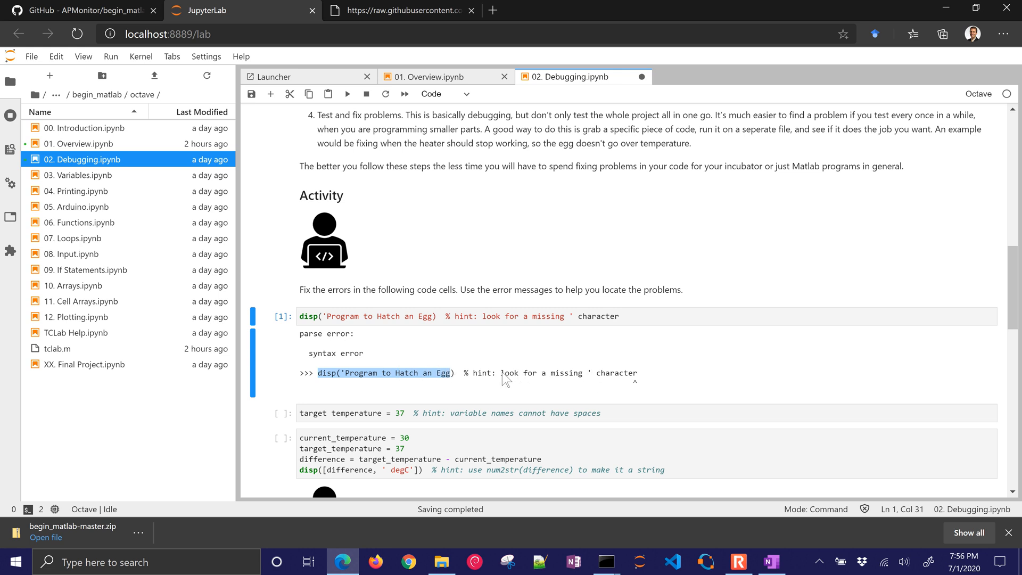
pyautogui.moveTo(638, 380)
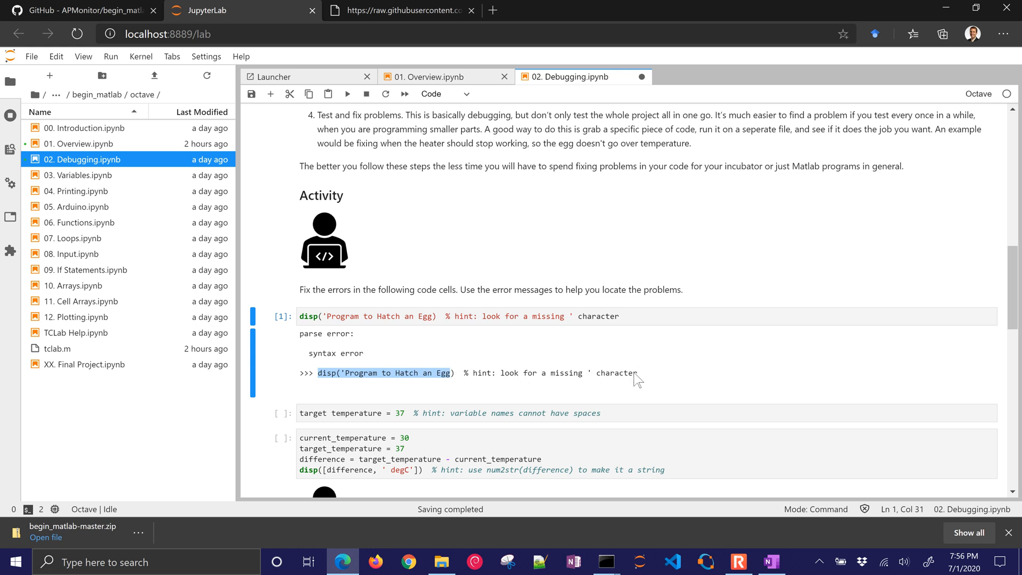
pyautogui.moveTo(307, 334)
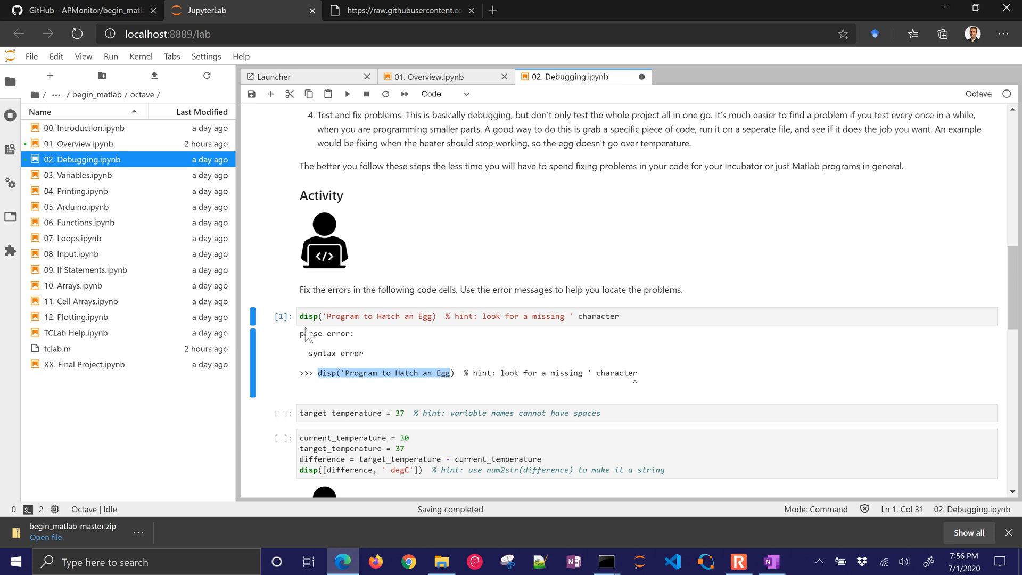
pyautogui.moveTo(494, 339)
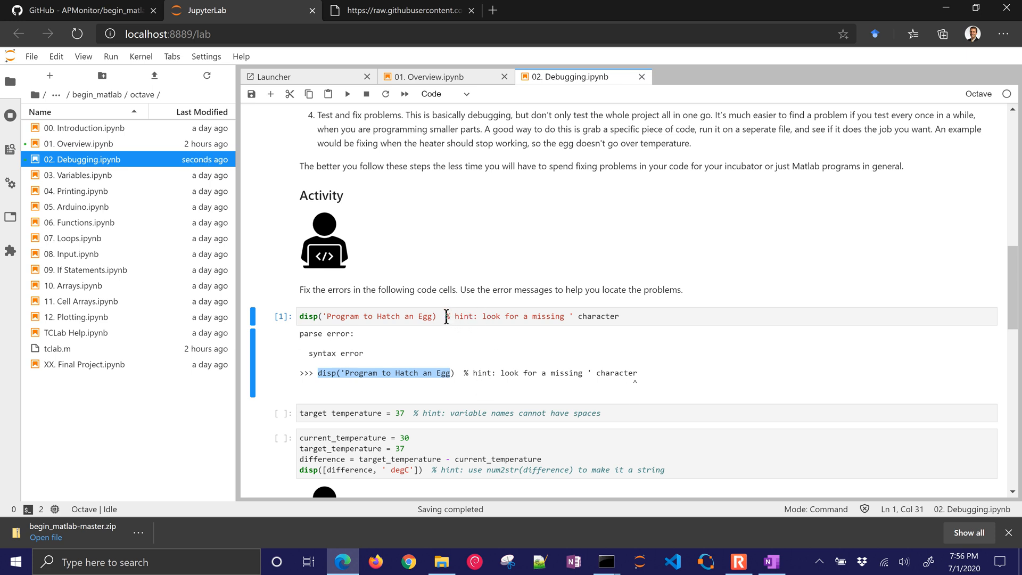
# Remove the hint comment, add the missing closing quote, and rerun to print 'Program to Hatch an Egg'.
pyautogui.click(618, 316)
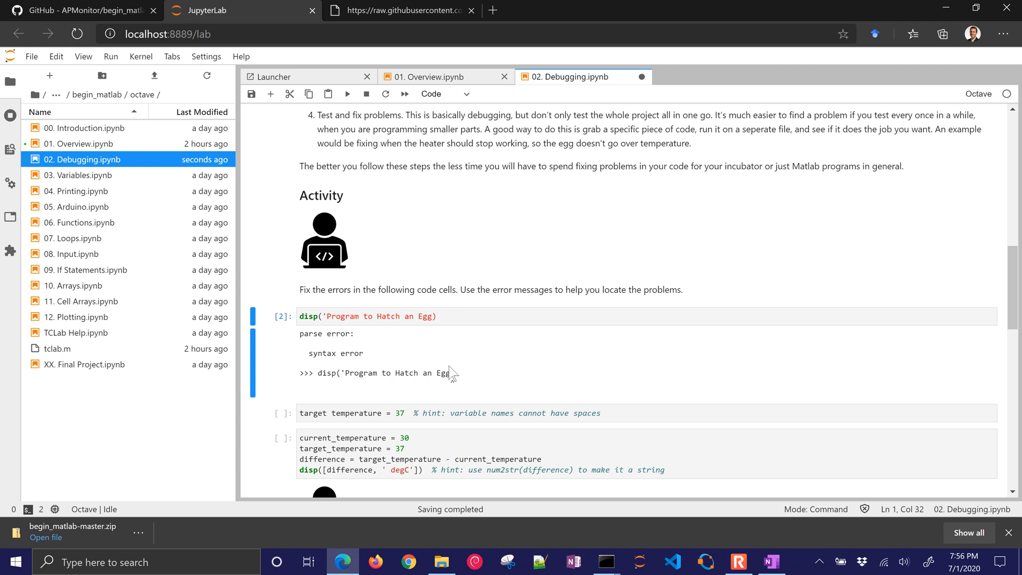
pyautogui.moveTo(453, 390)
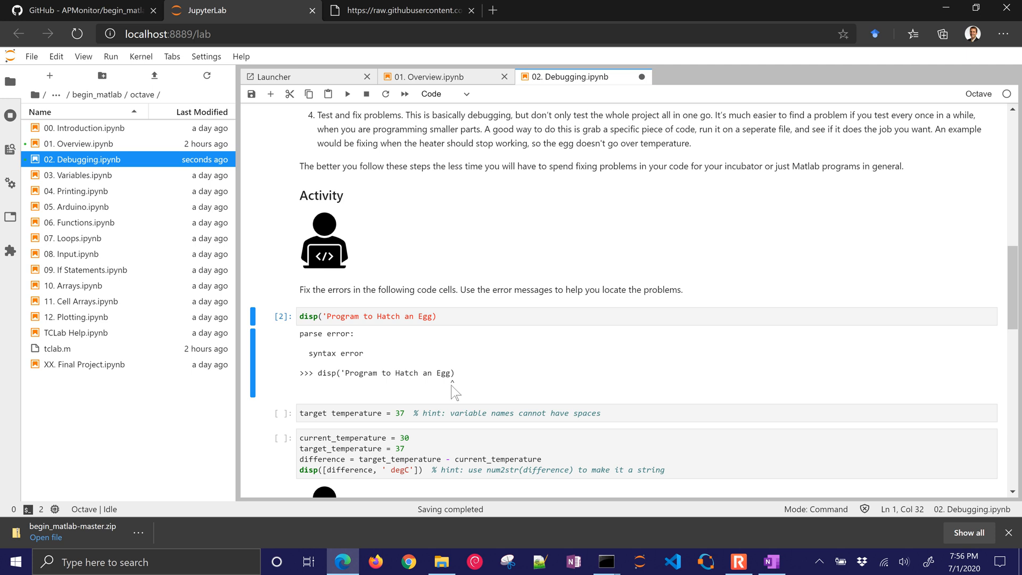
pyautogui.click(433, 316)
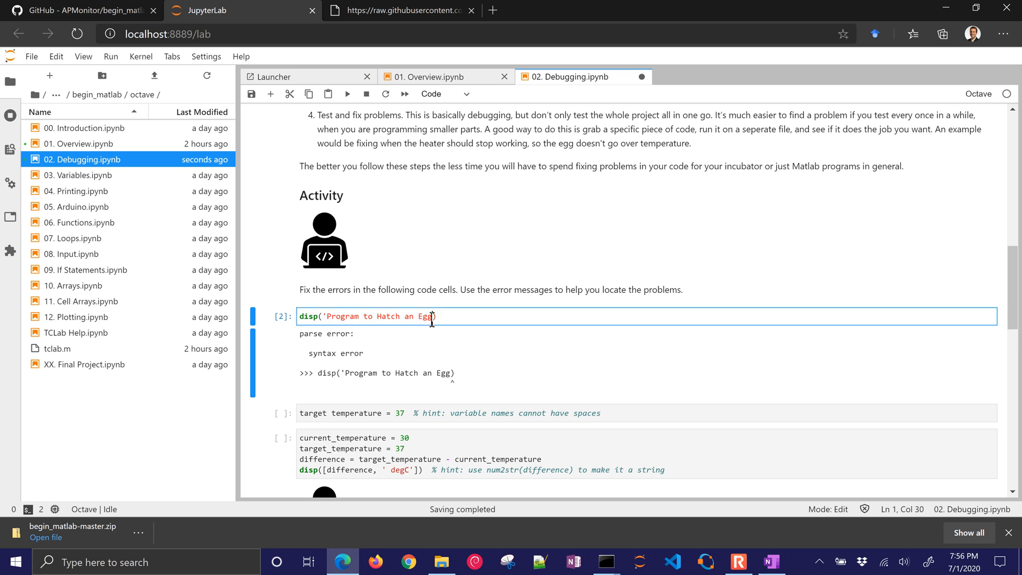
pyautogui.write("'")
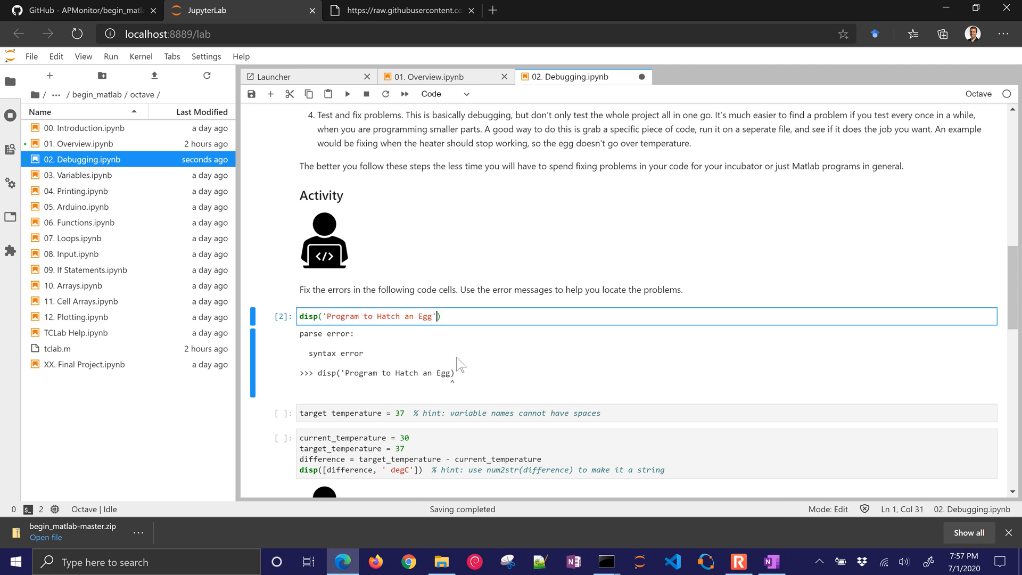
pyautogui.press('shift+enter')
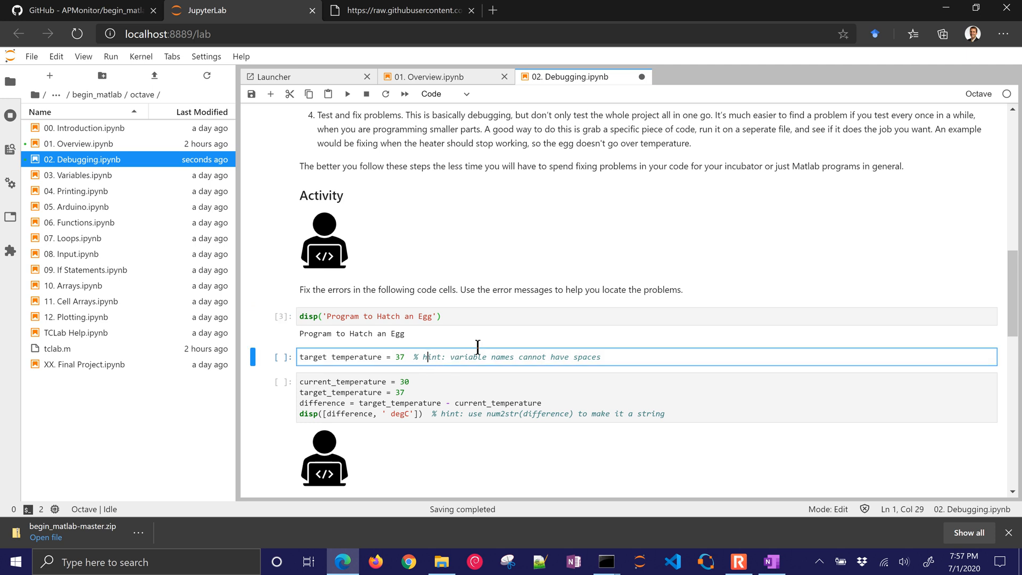
# Rename 'target temperature' to target_temperature, then test _ and 1 prefixes, selecting the parse error.
pyautogui.press('shift+enter')
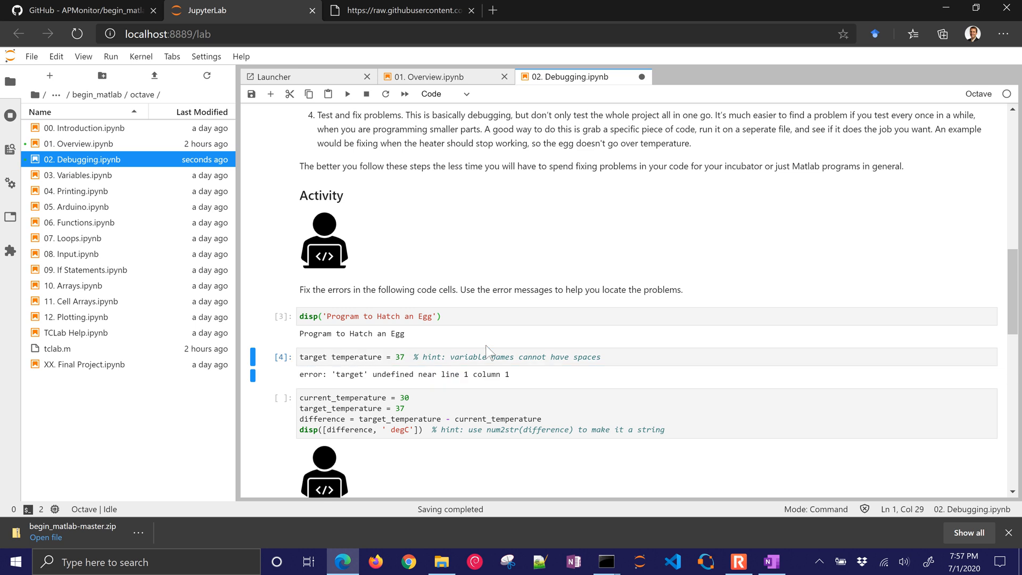
pyautogui.moveTo(444, 382)
pyautogui.write('_')
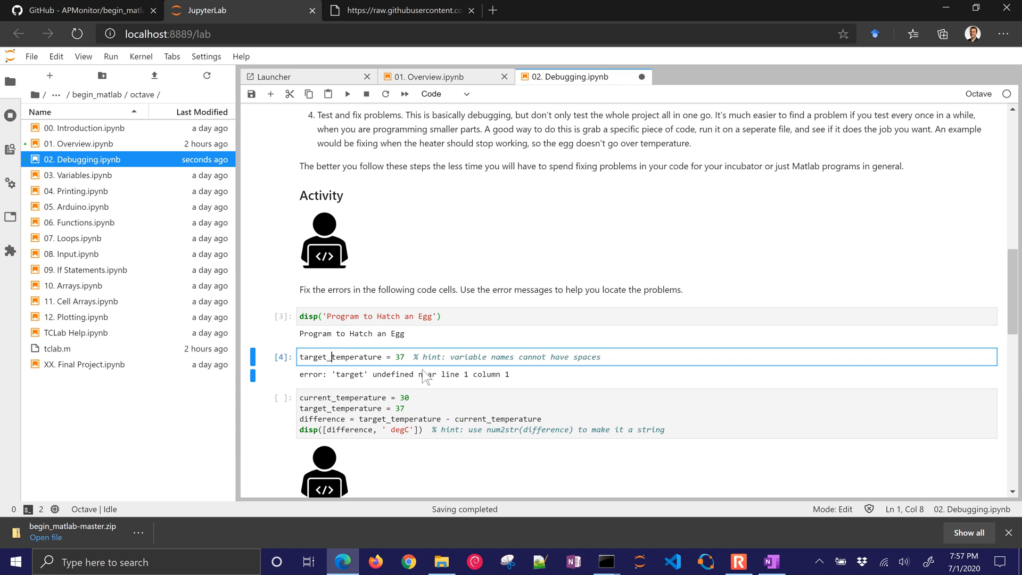
pyautogui.press('shift+enter')
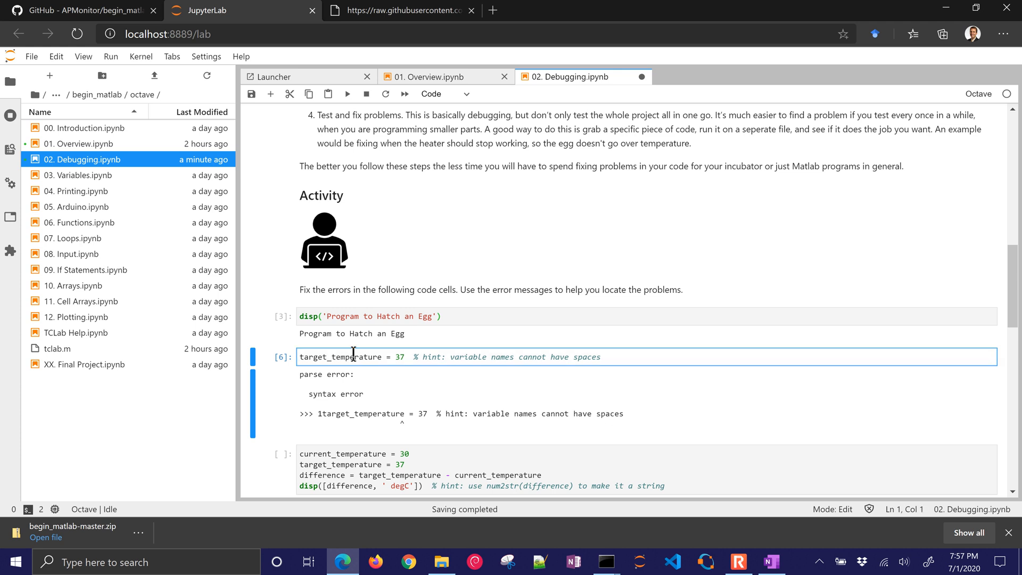
pyautogui.press('Shift+Enter')
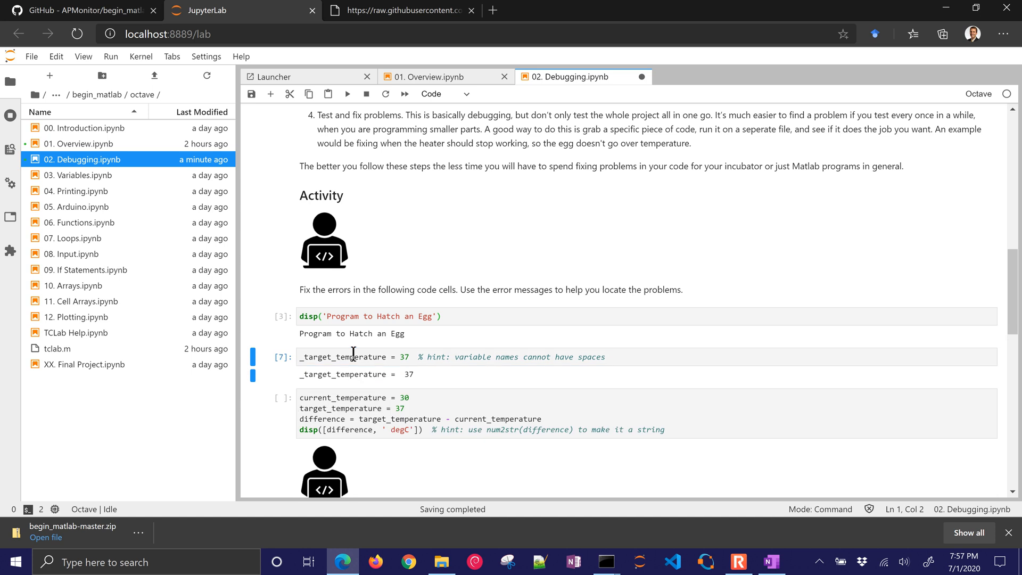
pyautogui.moveTo(436, 385)
pyautogui.write('1')
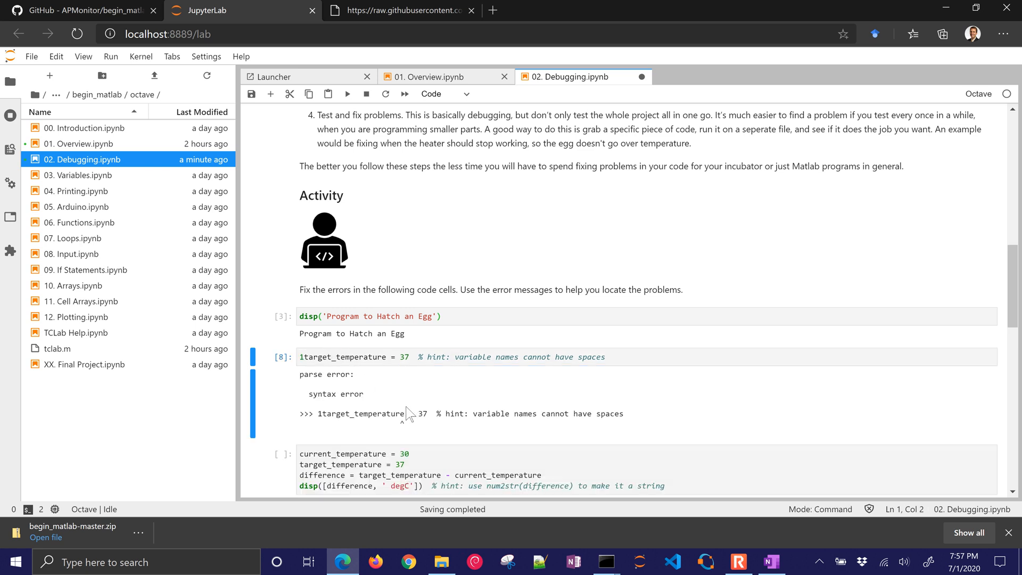
pyautogui.doubleClick(326, 375)
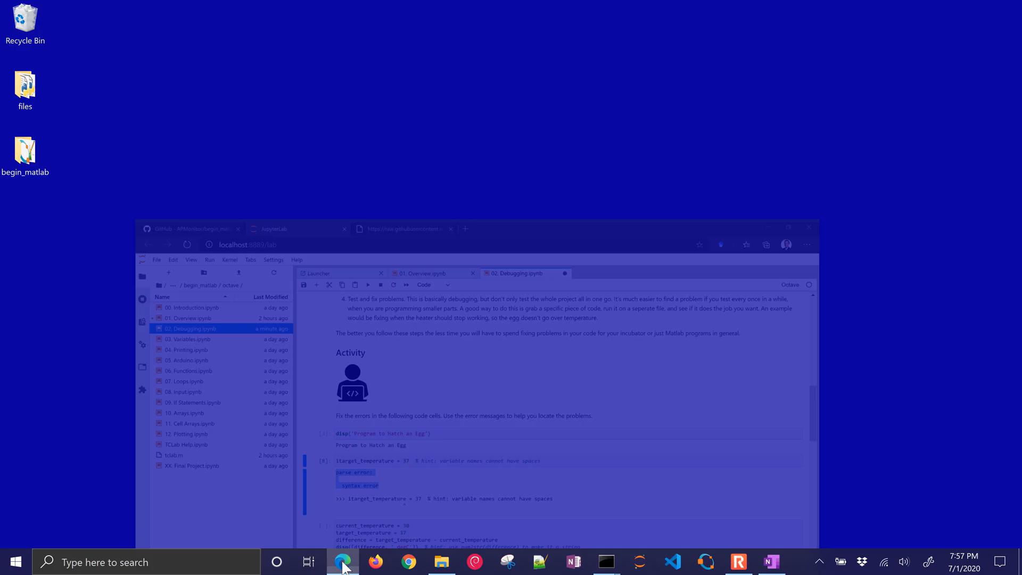
# Search the parse error with 'octave' and open Stack Overflow's 'Find a parse error in Octave' answer.
pyautogui.click(342, 561)
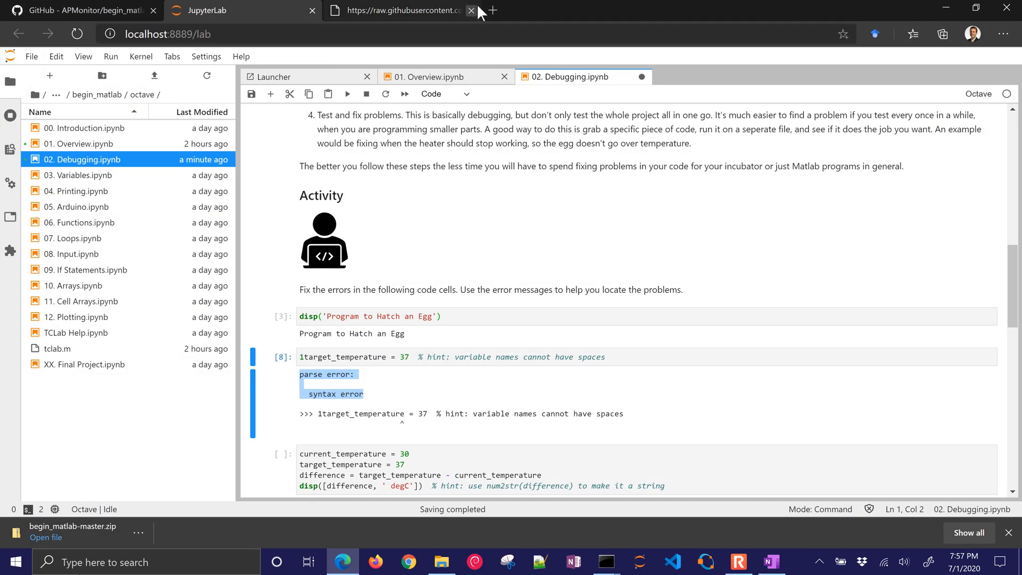
pyautogui.click(484, 10)
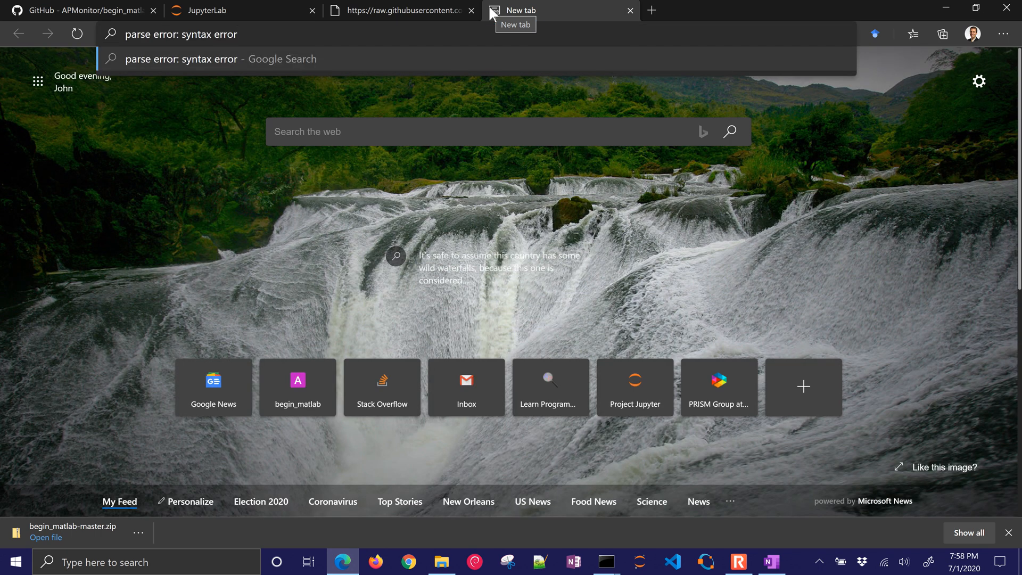
pyautogui.write('octave')
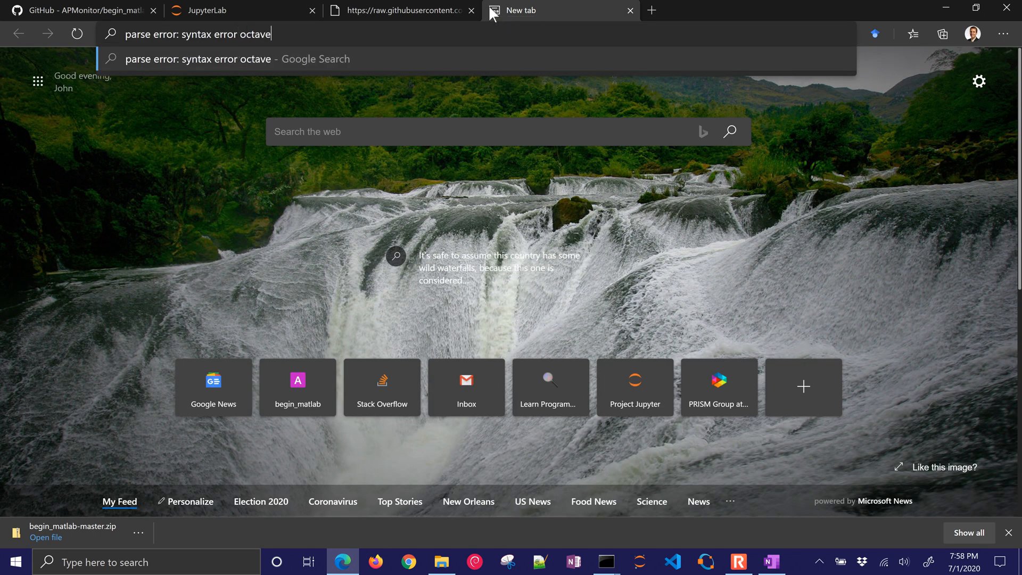
pyautogui.press('Return')
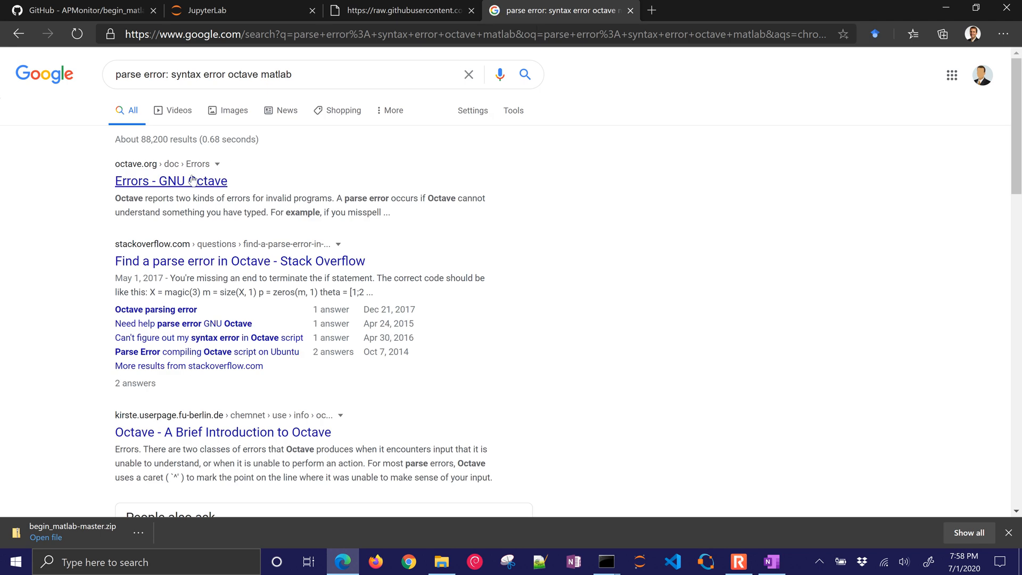
pyautogui.moveTo(203, 267)
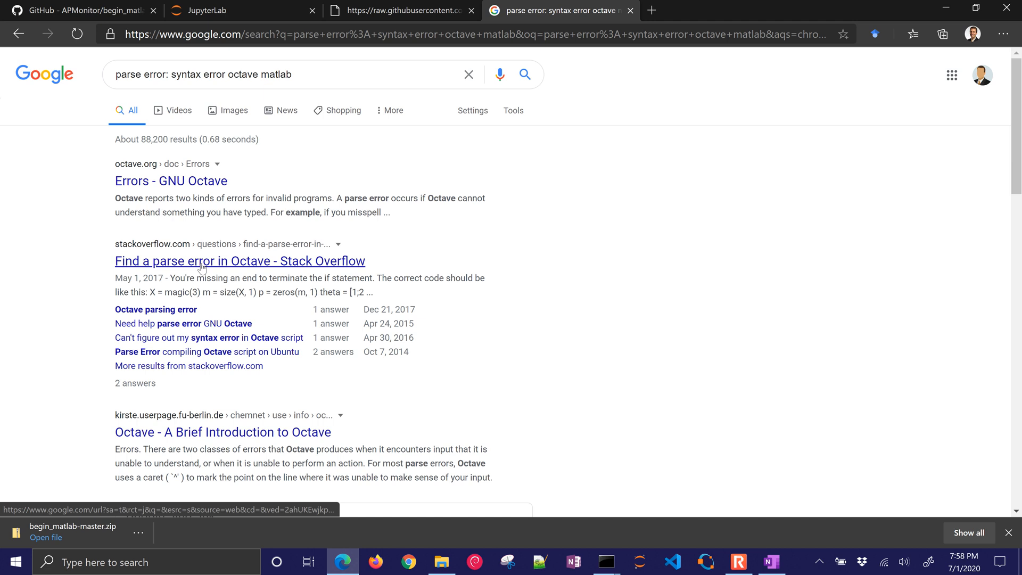
pyautogui.click(239, 261)
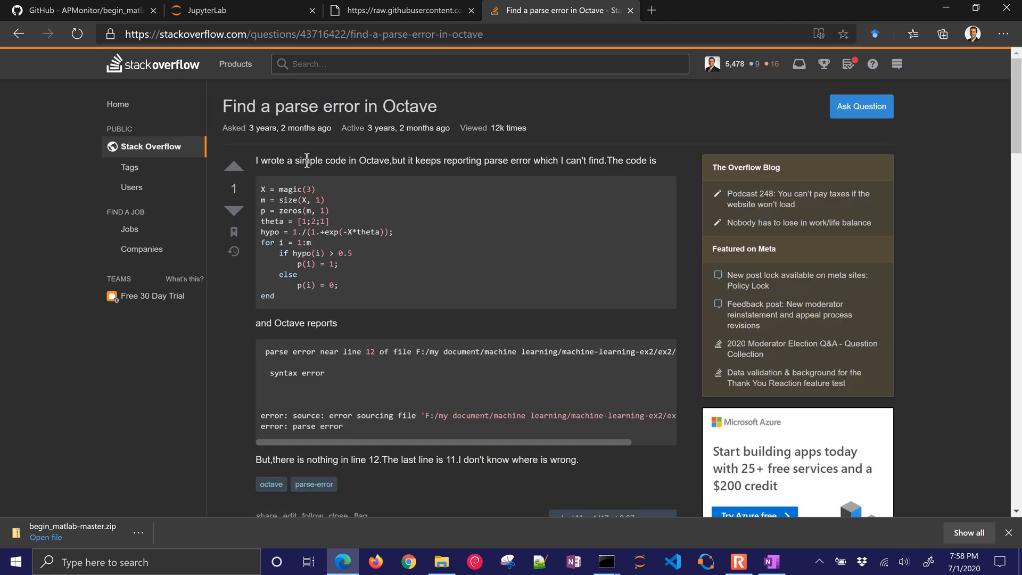
pyautogui.scroll(-3)
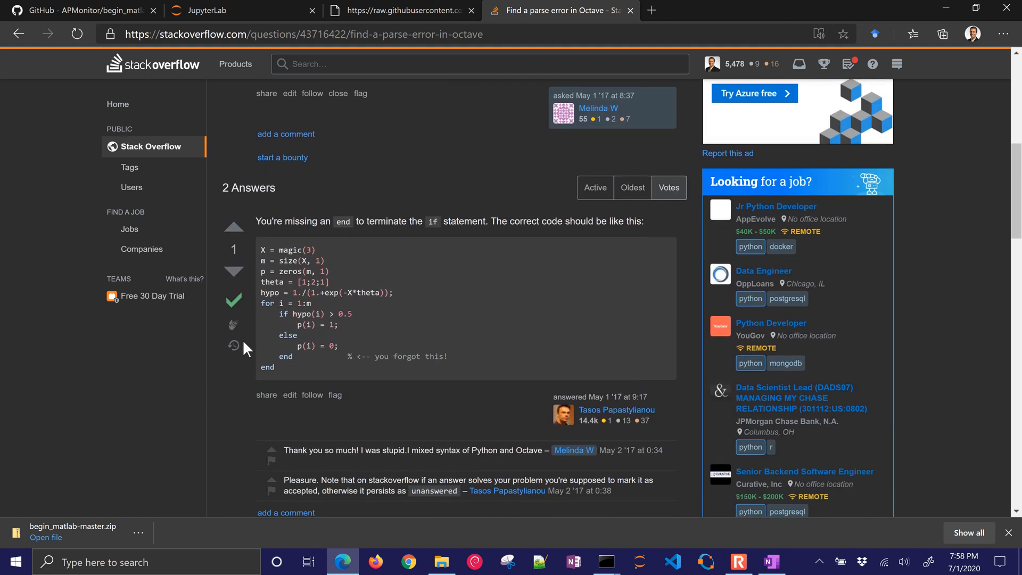
pyautogui.moveTo(293, 362)
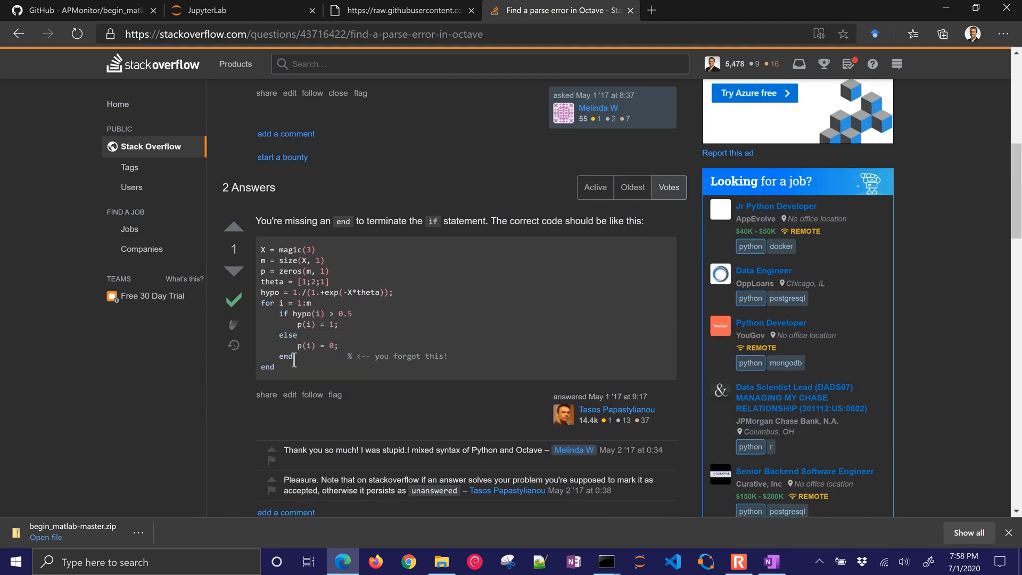
pyautogui.moveTo(388, 343)
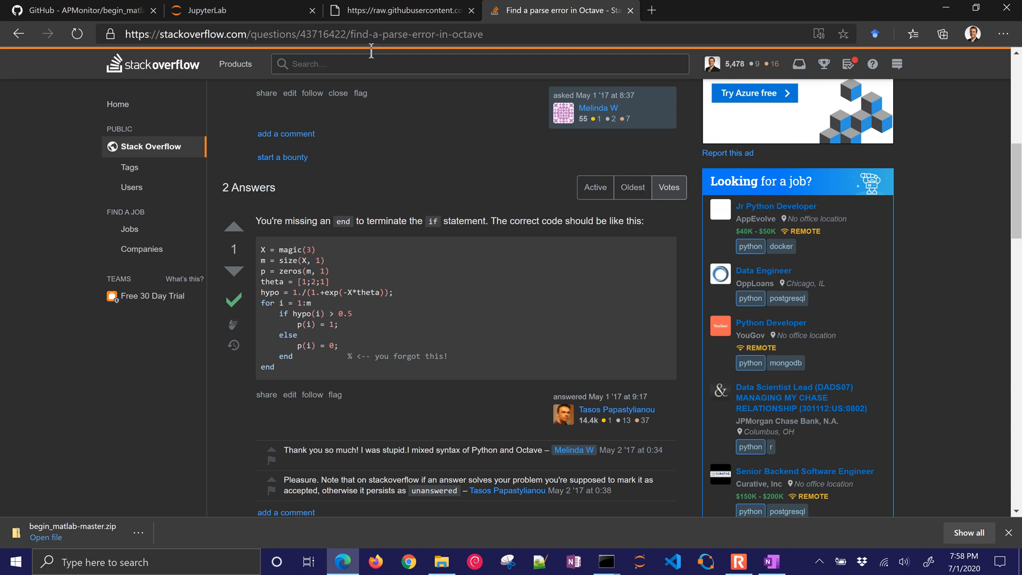
pyautogui.moveTo(518, 25)
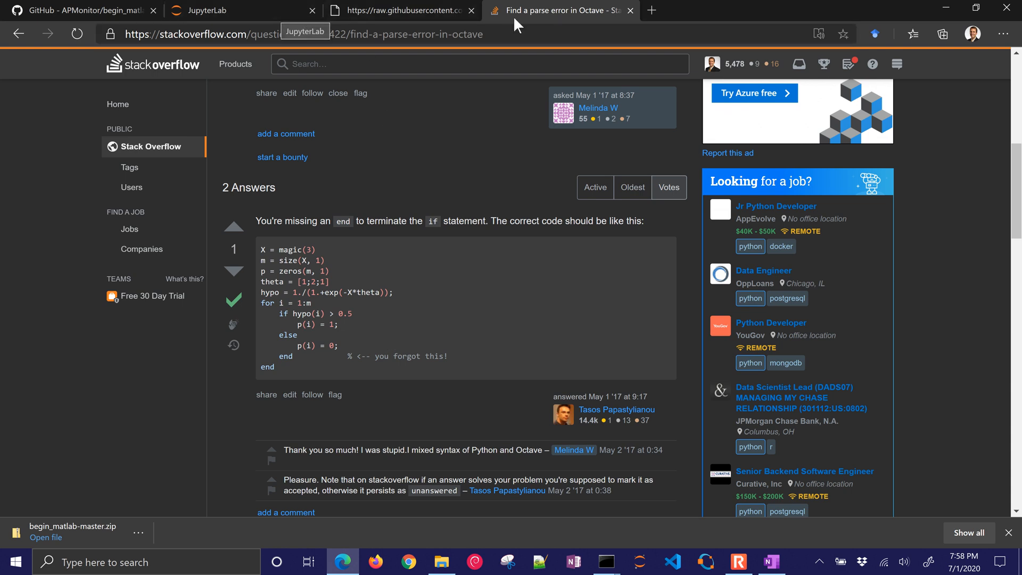
pyautogui.moveTo(244, 11)
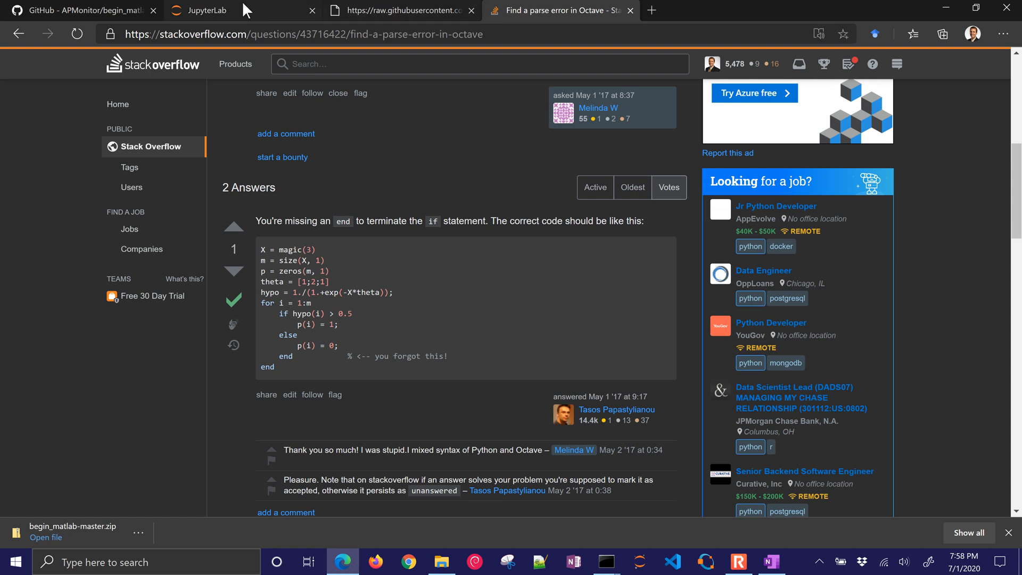
# Rerun the corrected target_temperature cell in the Debugging notebook.
pyautogui.click(198, 9)
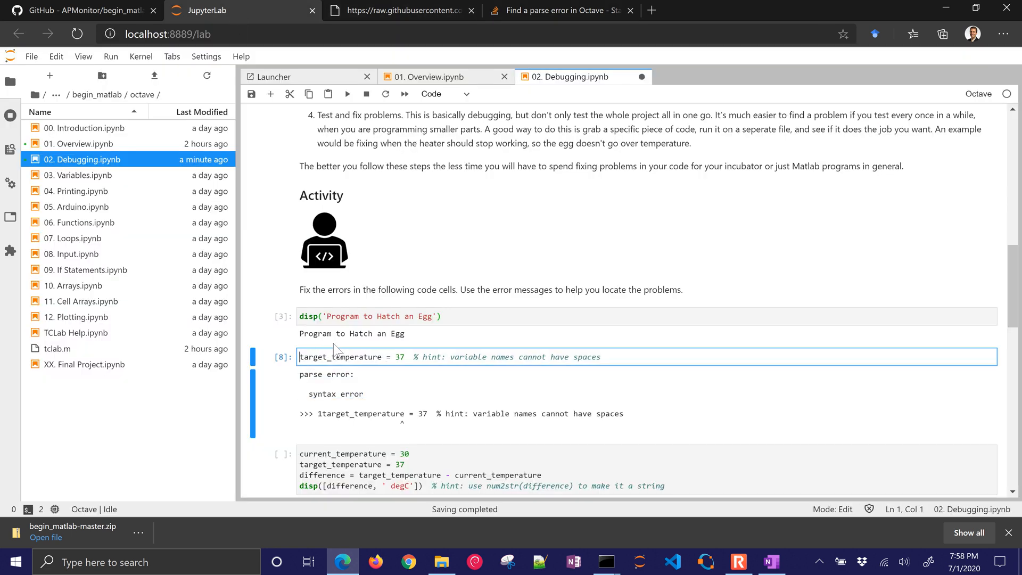
pyautogui.press('shift+enter')
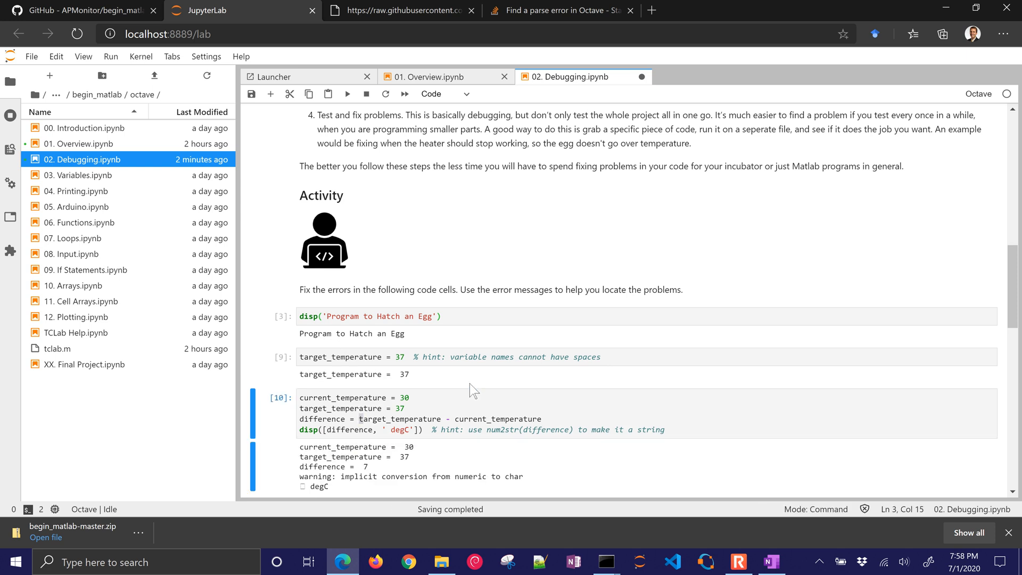
pyautogui.scroll(-3)
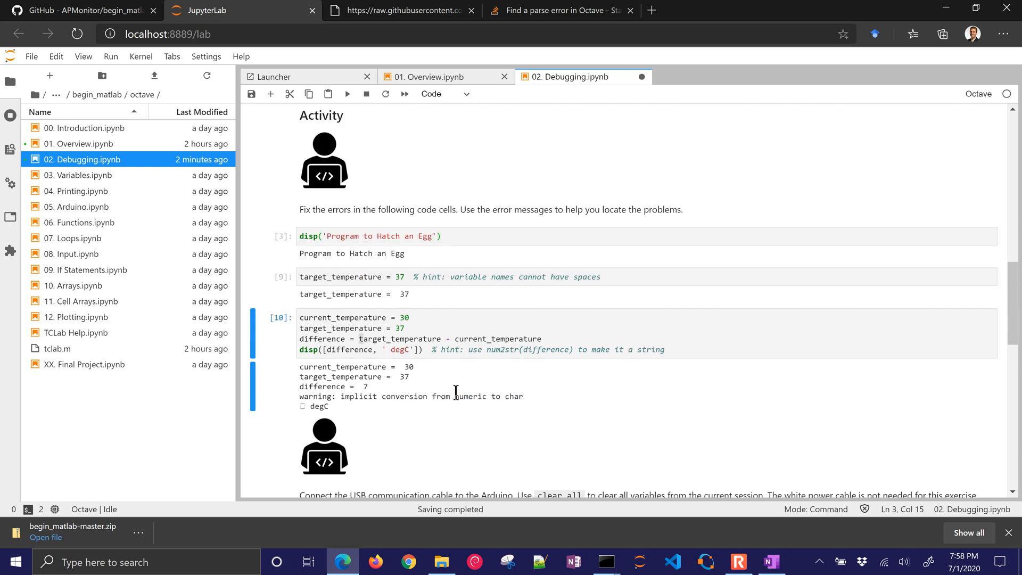
pyautogui.scroll(-3)
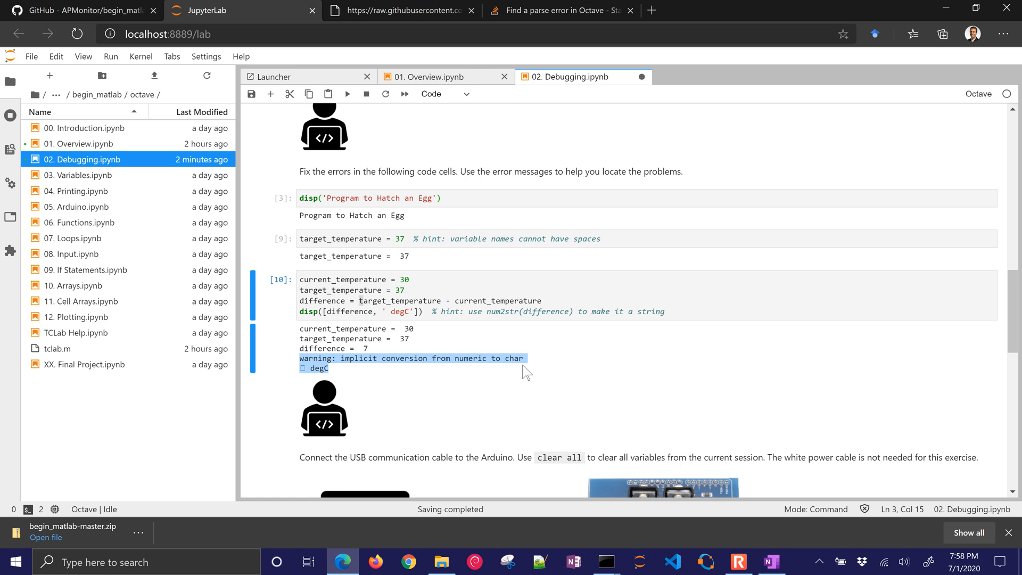
# Add semicolons to the temperature cell's assignment lines and rerun, leaving only the warning.
pyautogui.click(322, 290)
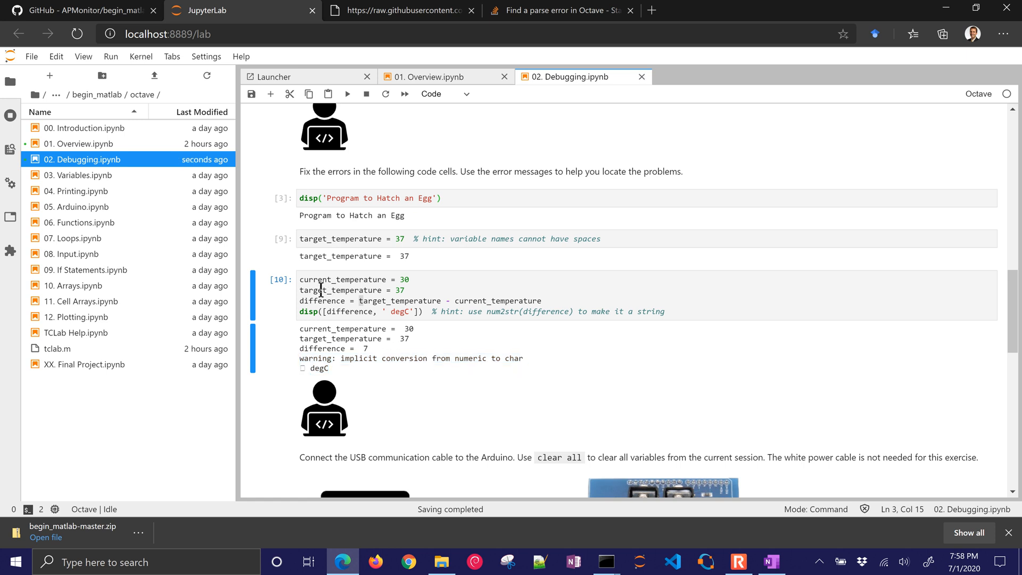
pyautogui.click(320, 302)
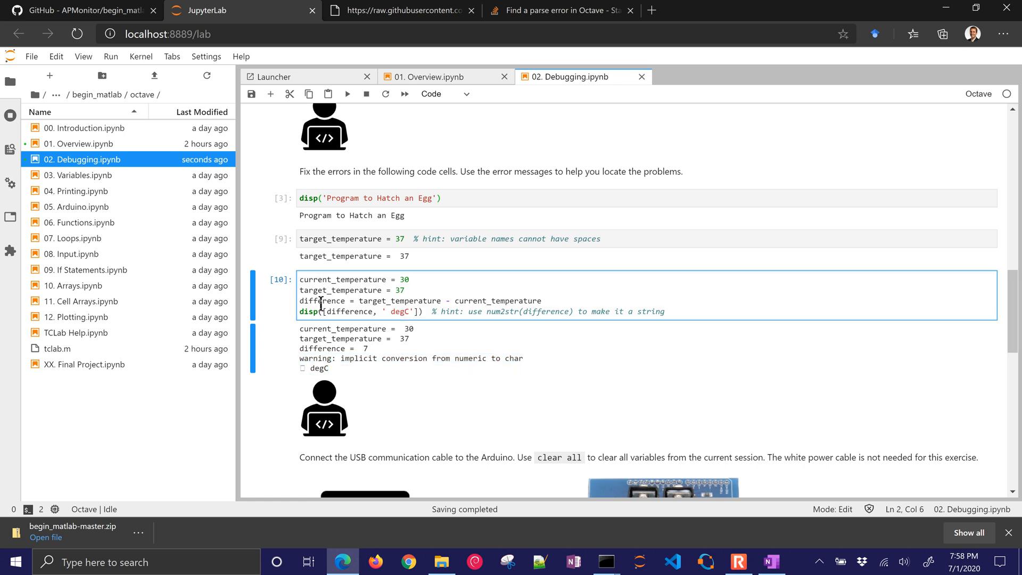
pyautogui.click(352, 307)
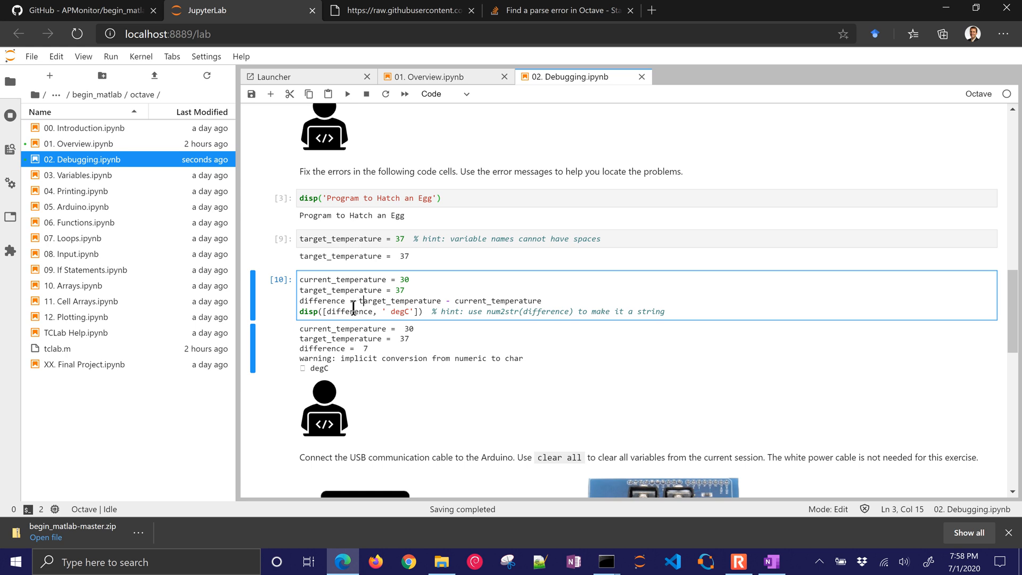
pyautogui.moveTo(528, 303)
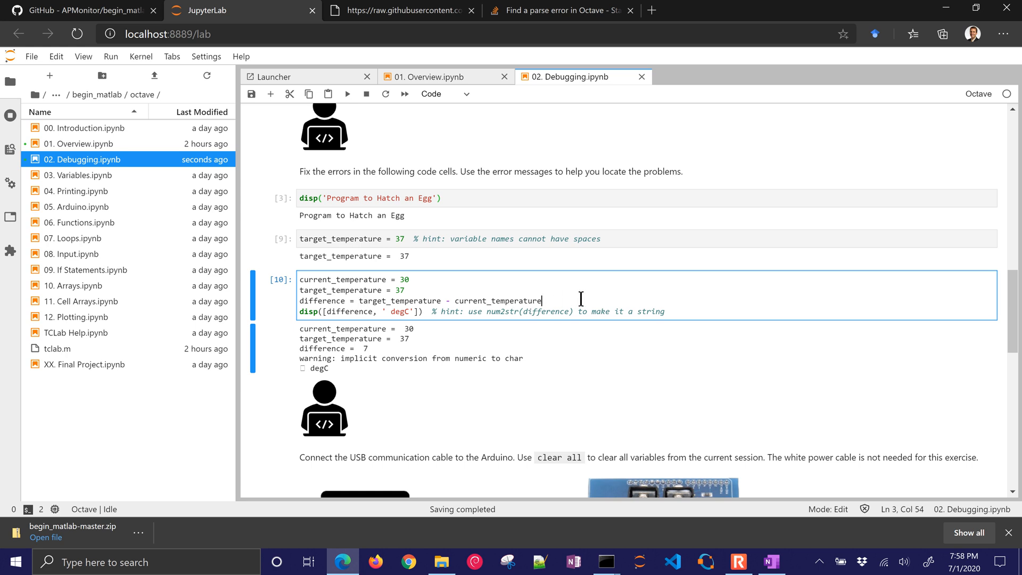
pyautogui.write(';')
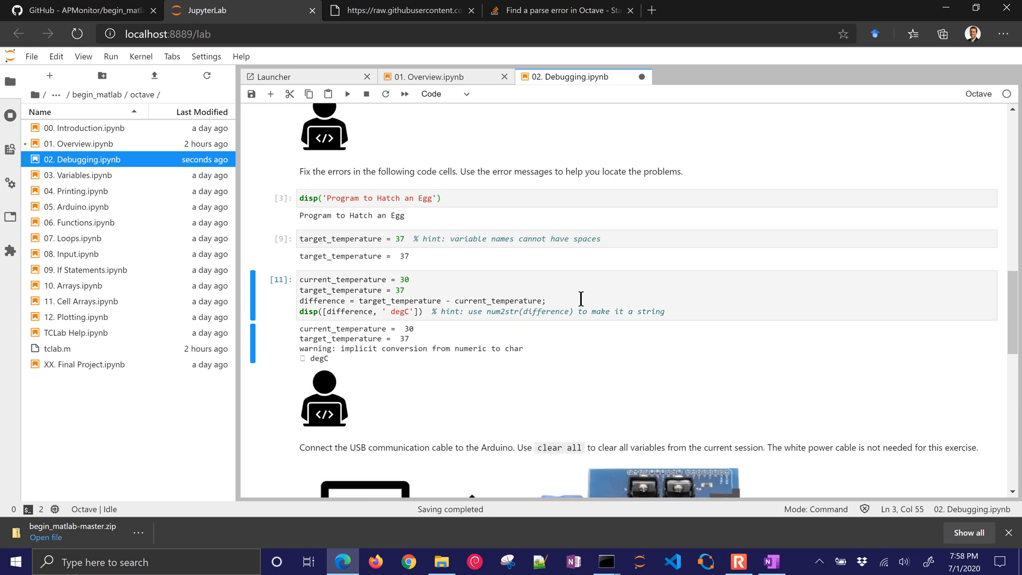
pyautogui.click(519, 294)
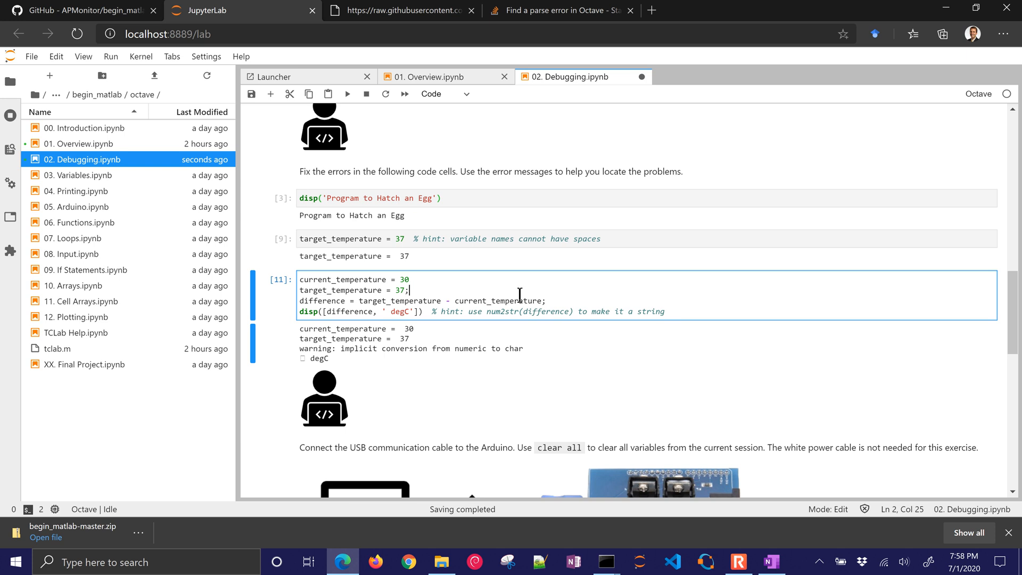
pyautogui.press('shift+enter')
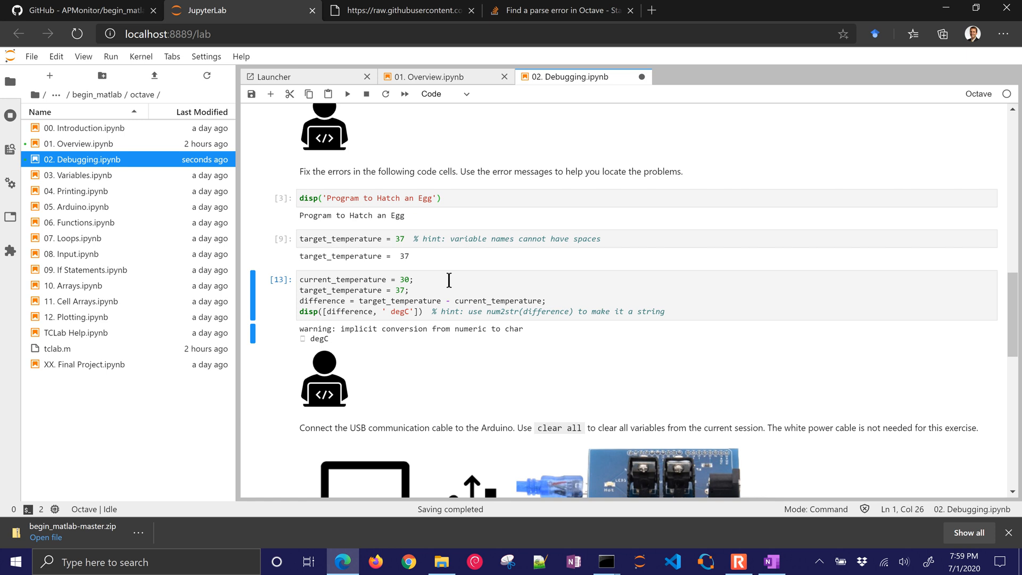
pyautogui.moveTo(301, 332)
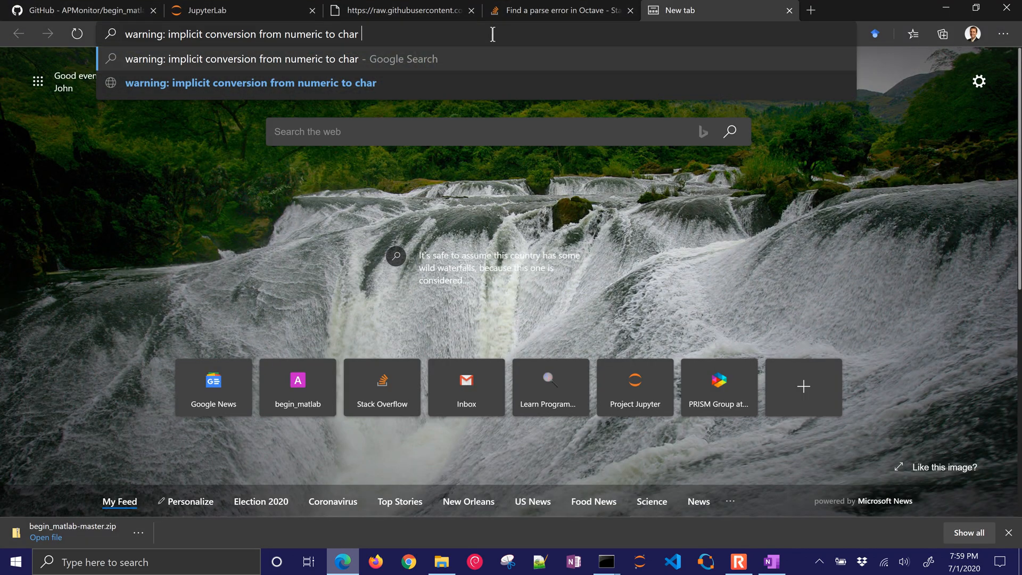
# Search the warning with 'octave matlab' and find the num2str answer on 'How do solve this warning?'.
pyautogui.write('octave m')
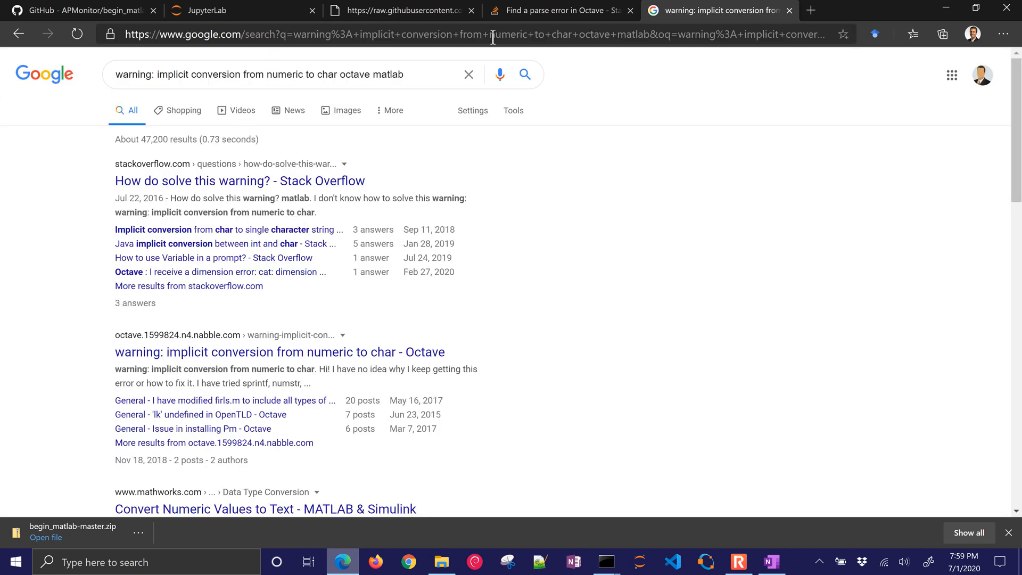
pyautogui.moveTo(239, 181)
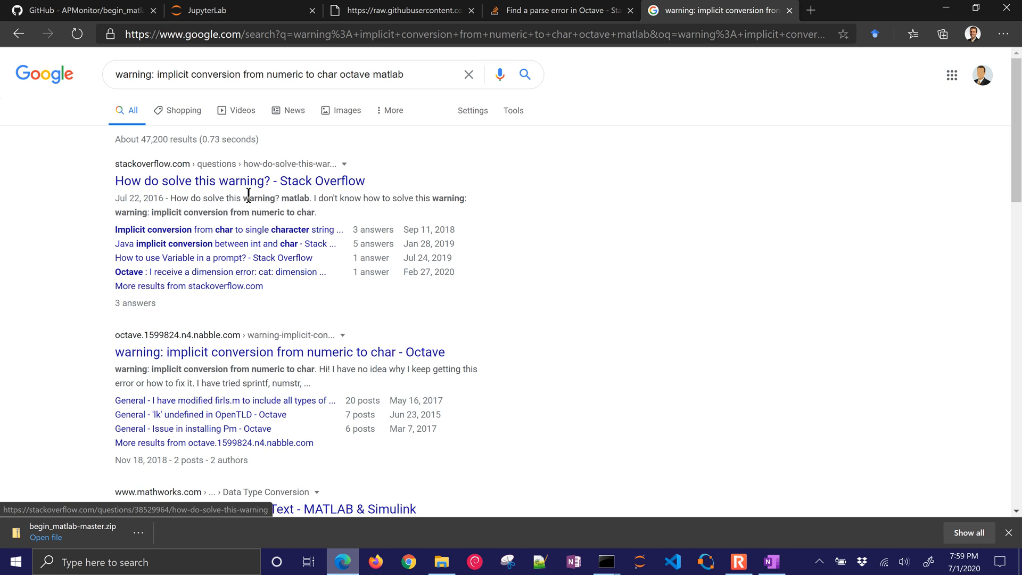
pyautogui.doubleClick(133, 212)
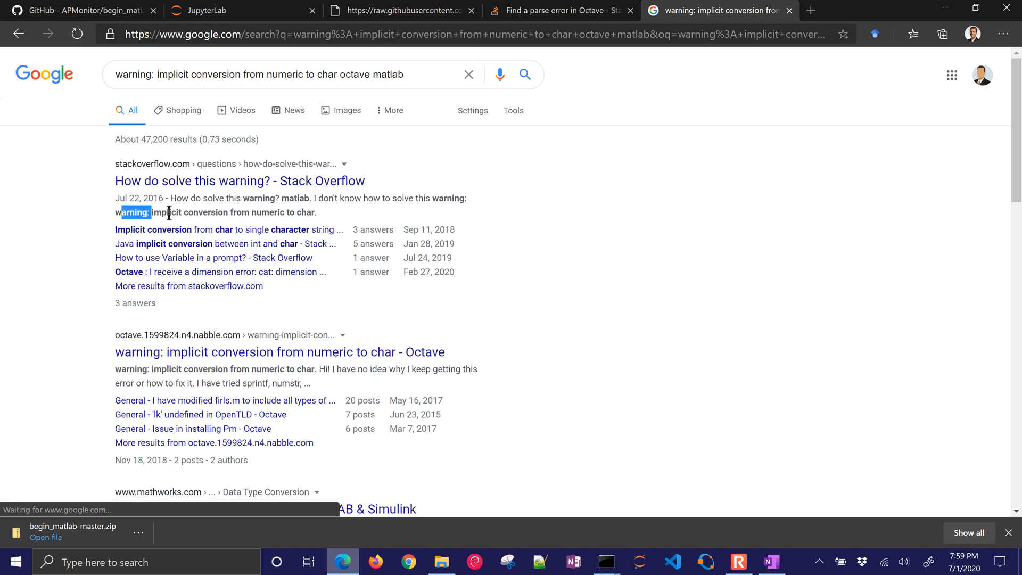
pyautogui.click(239, 180)
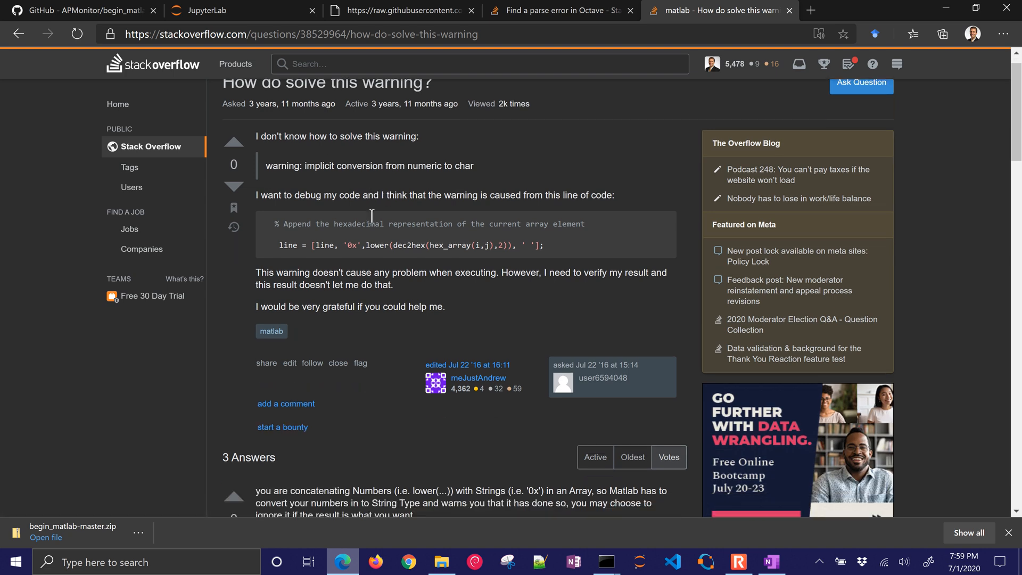
pyautogui.scroll(-3)
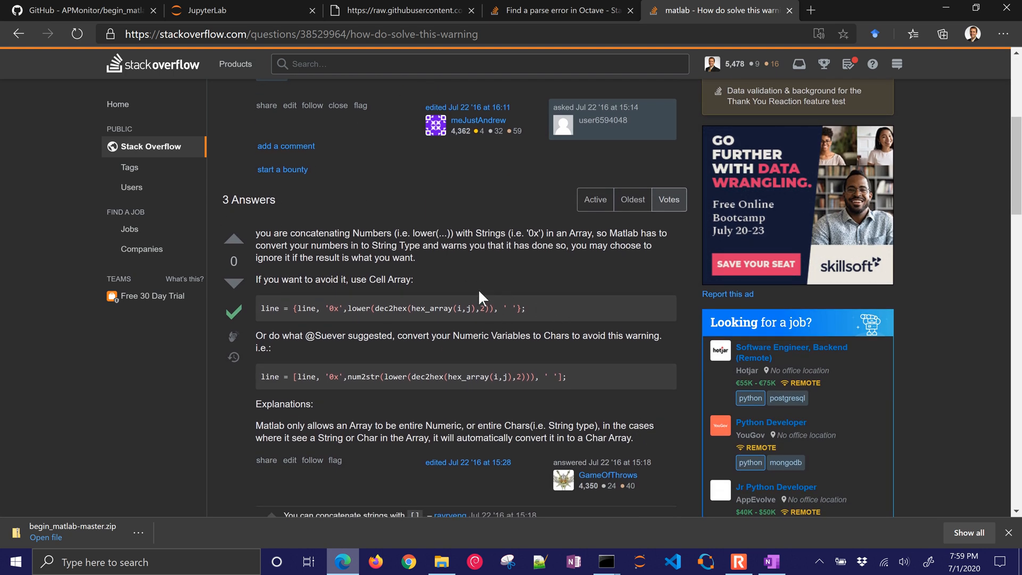
pyautogui.doubleClick(362, 377)
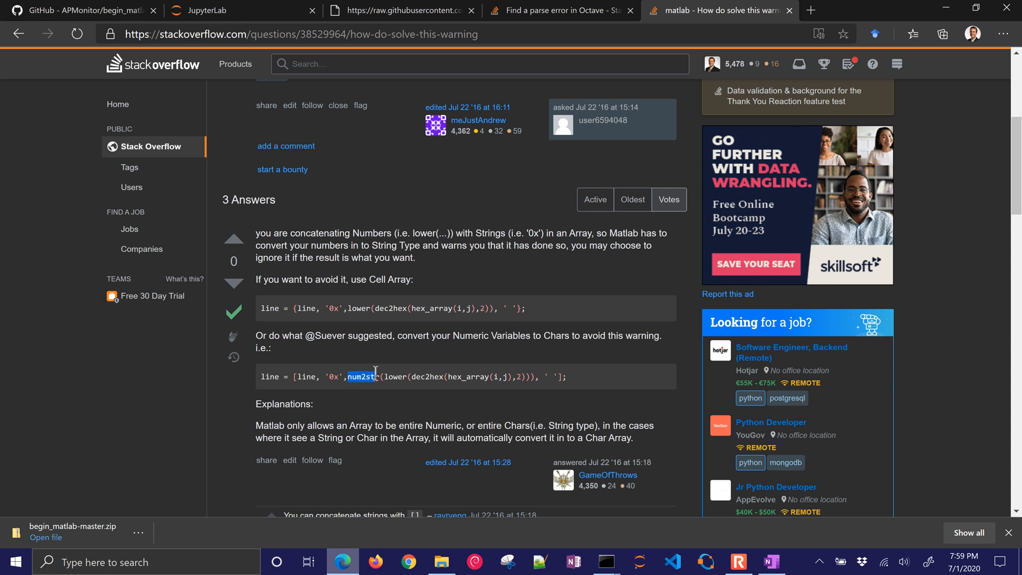
pyautogui.moveTo(397, 331)
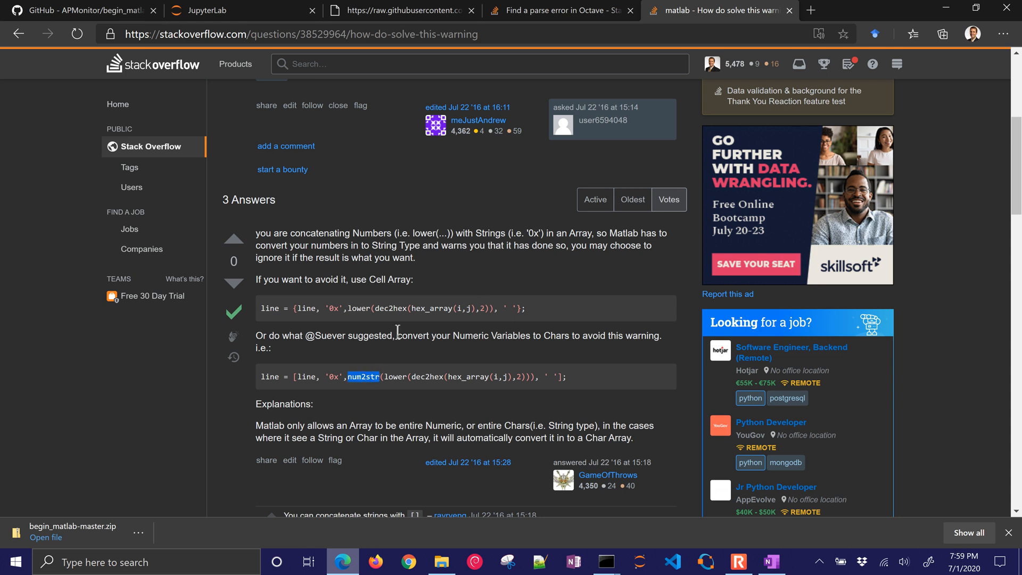
# Wrap difference in num2str() in the disp line and run the cell, printing 7 degC.
pyautogui.click(202, 10)
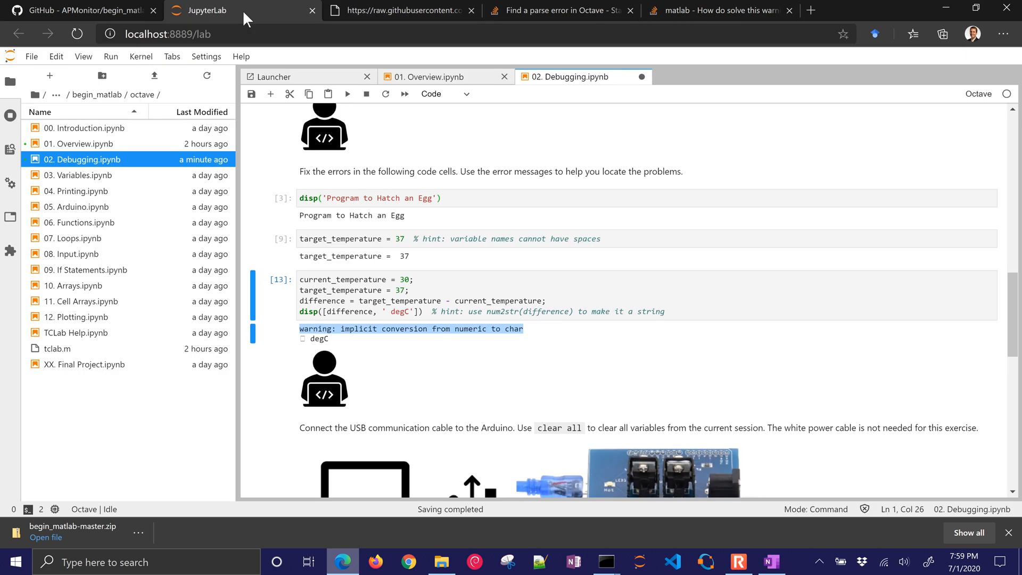
pyautogui.moveTo(329, 310)
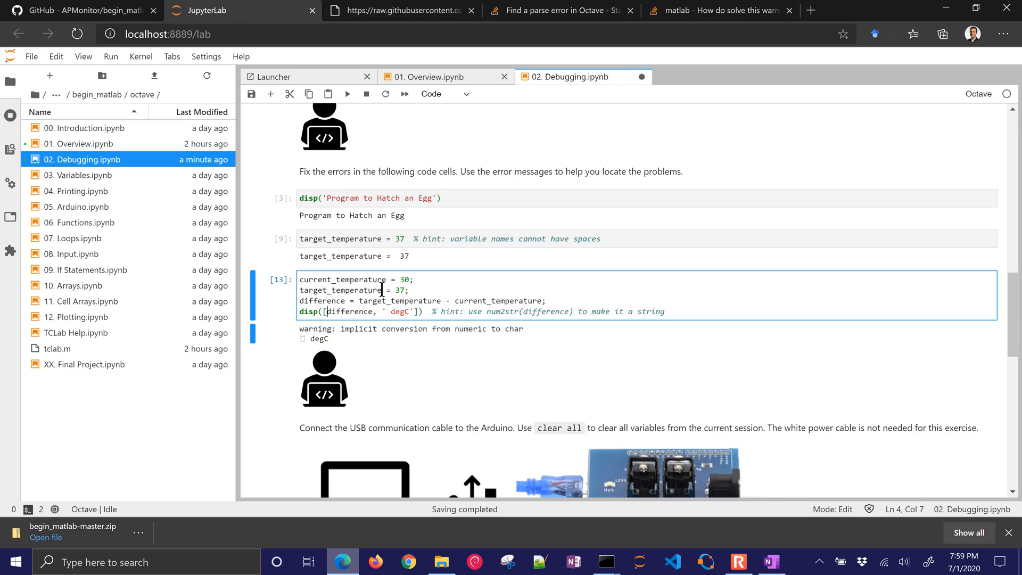
pyautogui.write('num2str(')
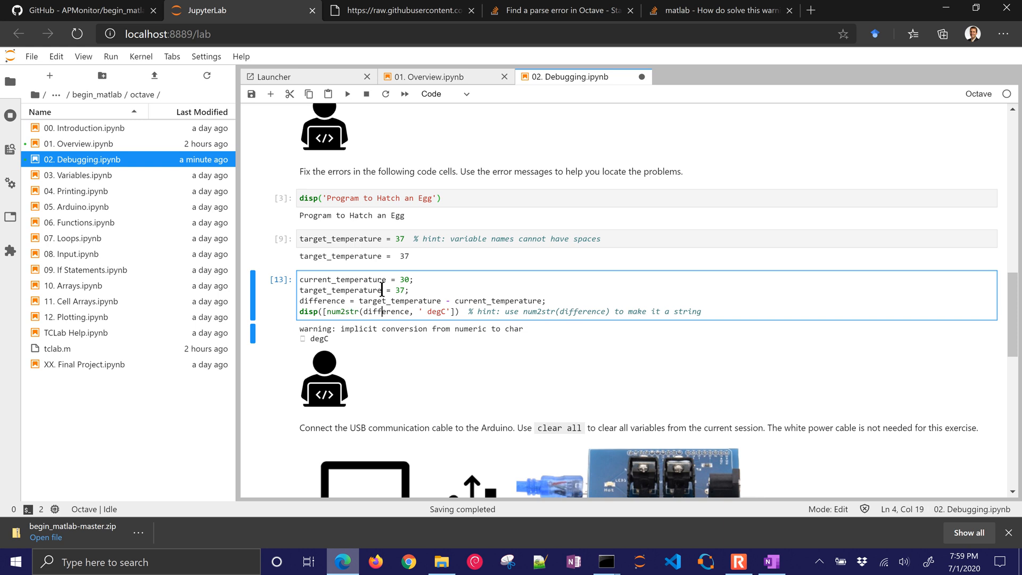
pyautogui.write(')')
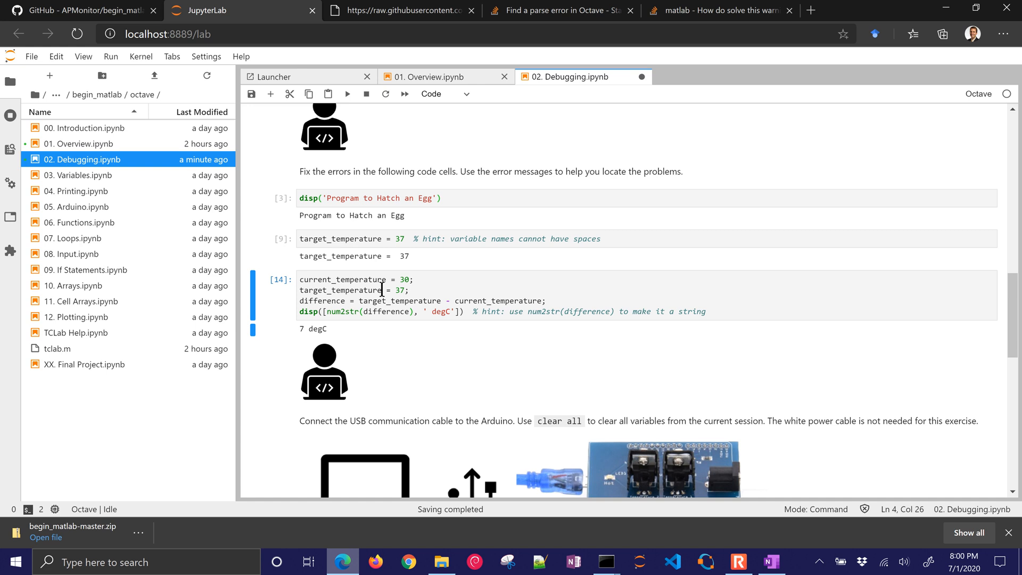
pyautogui.moveTo(485, 338)
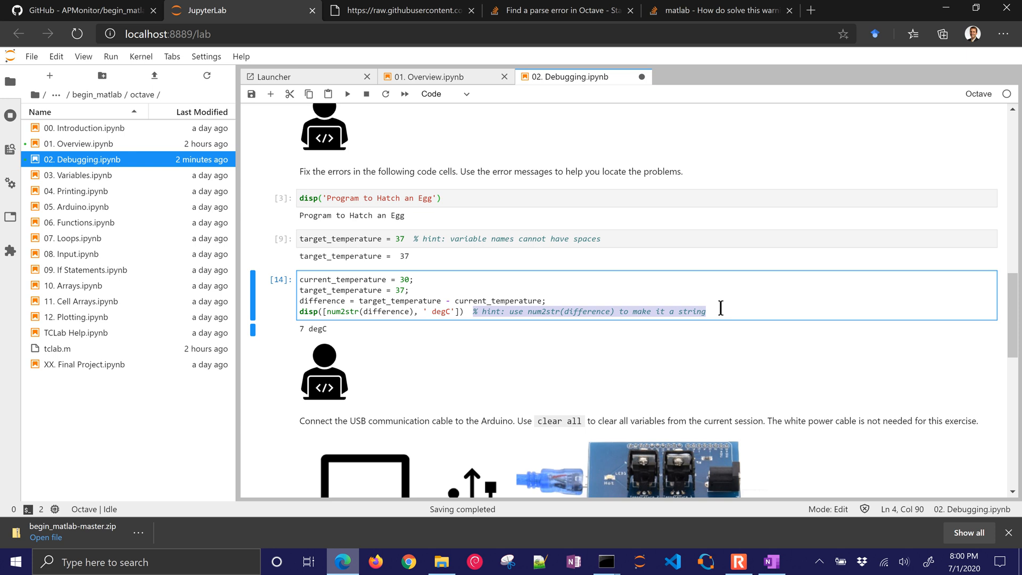
pyautogui.scroll(-3)
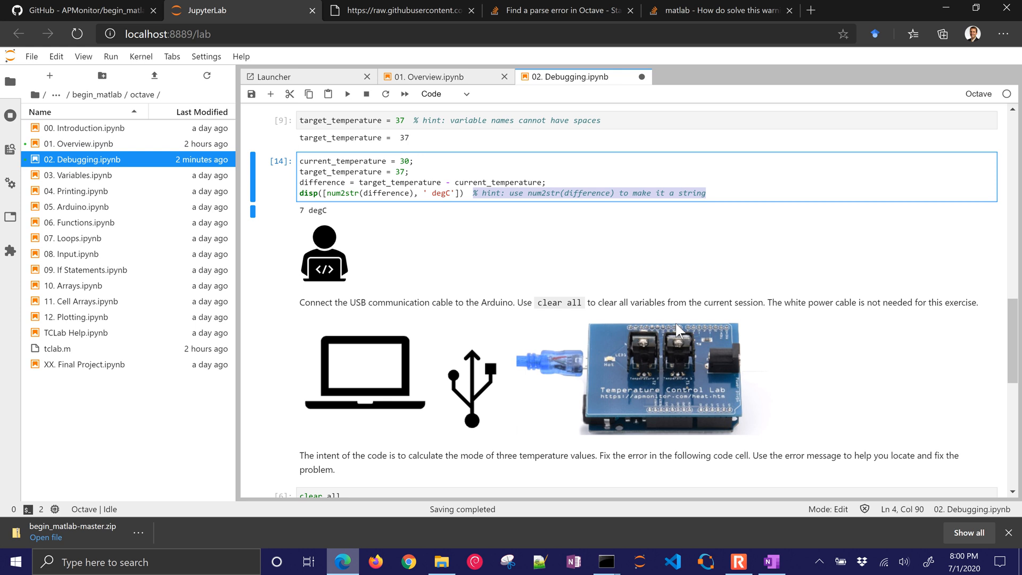
pyautogui.moveTo(675, 329)
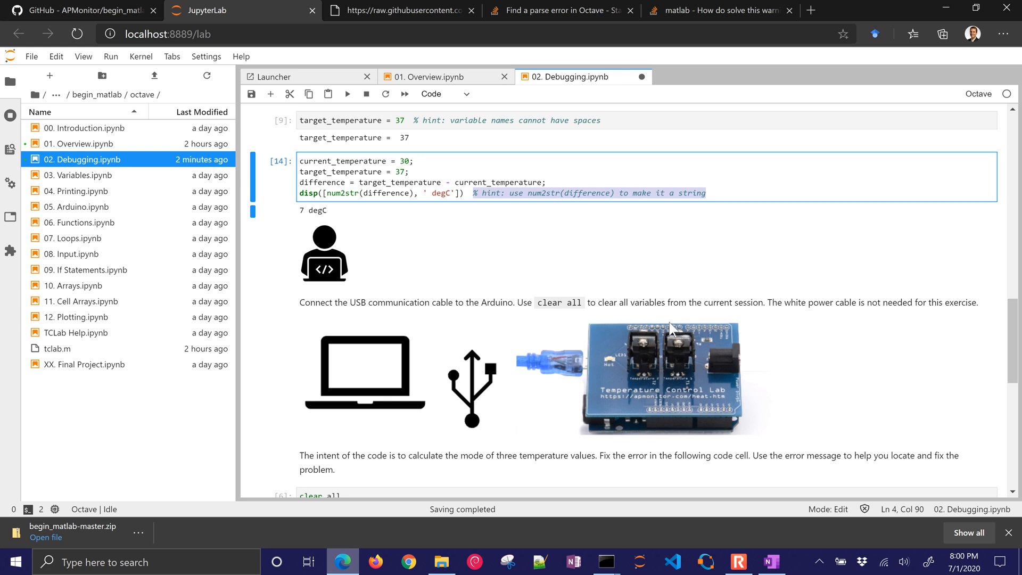
pyautogui.moveTo(563, 380)
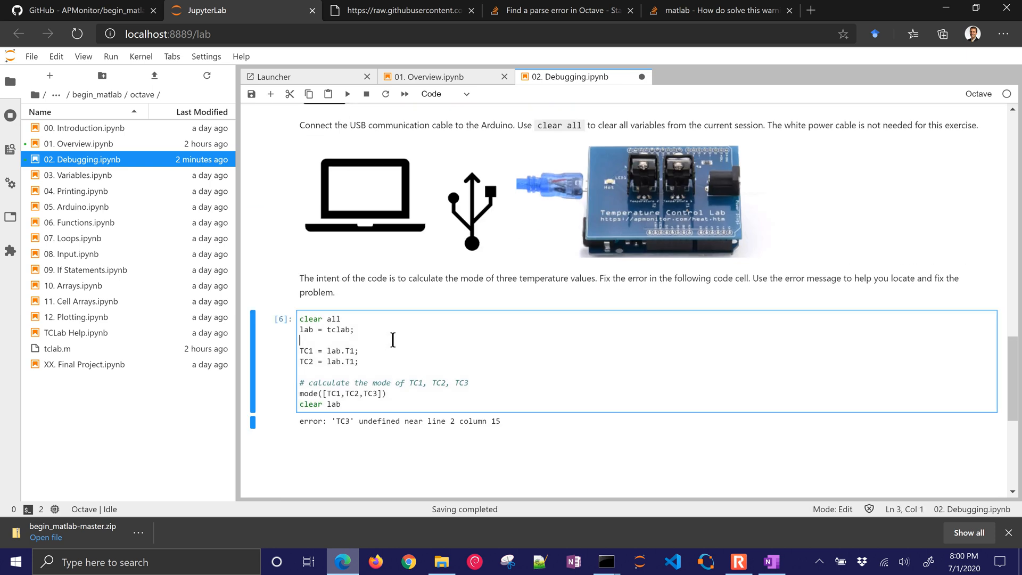
# Rerun the mode-of-three-temperatures cell, which reports 'TC3' undefined.
pyautogui.click(347, 93)
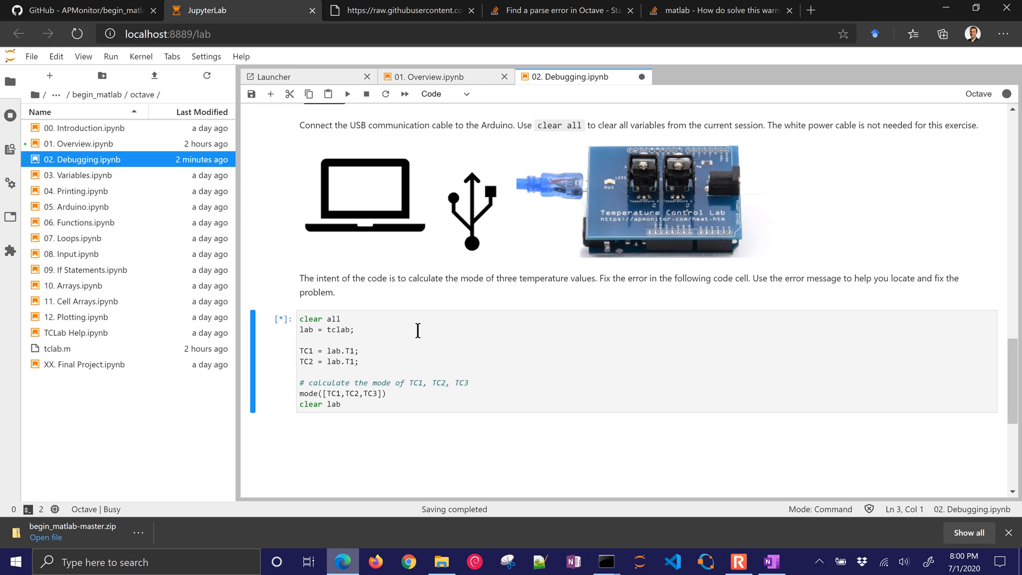
pyautogui.click(347, 93)
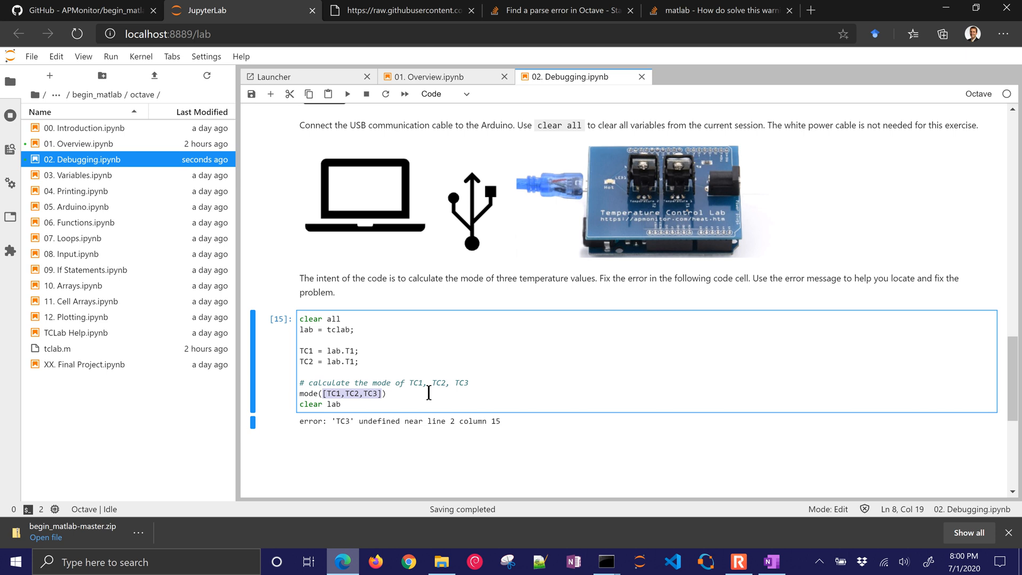
pyautogui.moveTo(316, 393)
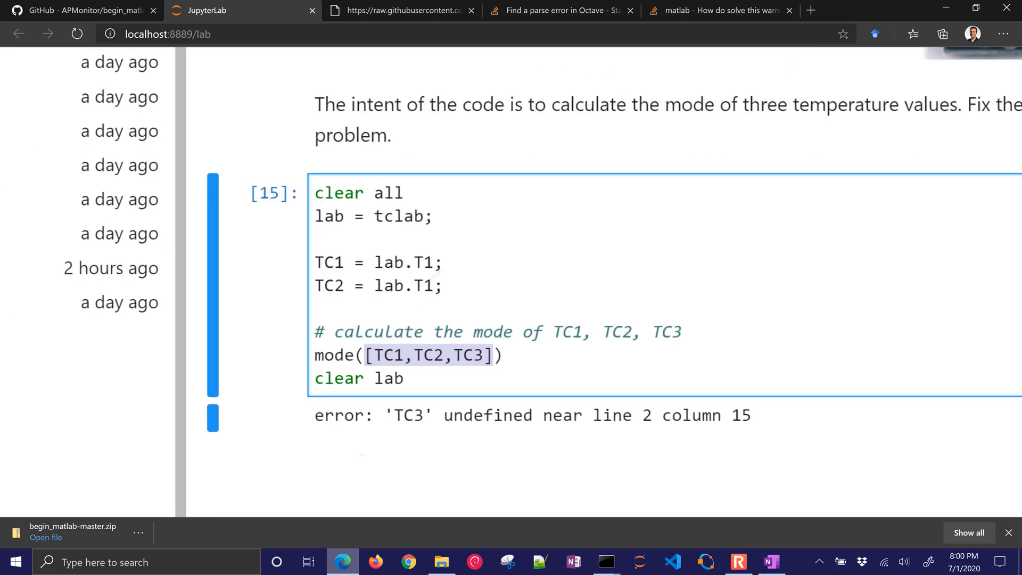
# Add TC3 = lab.T1; after TC2 in the mode cell and rerun it, giving ans = 26.735.
pyautogui.scroll(3)
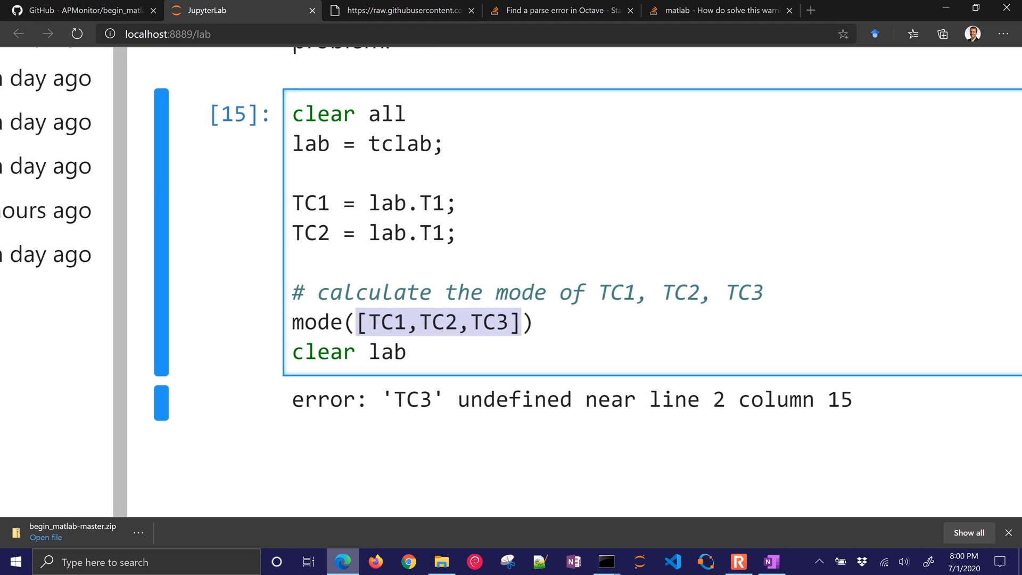
pyautogui.click(298, 113)
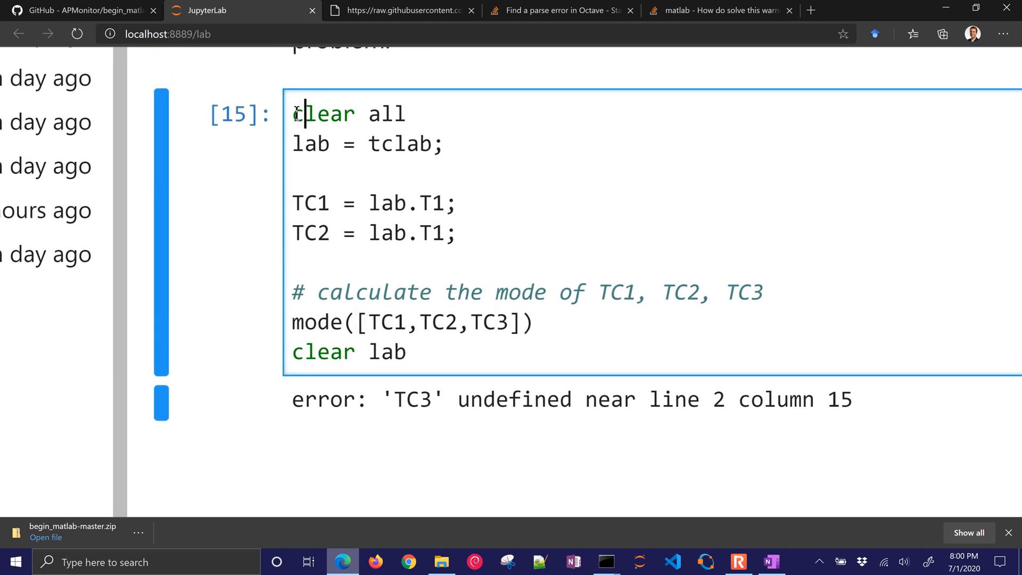
pyautogui.doubleClick(324, 114)
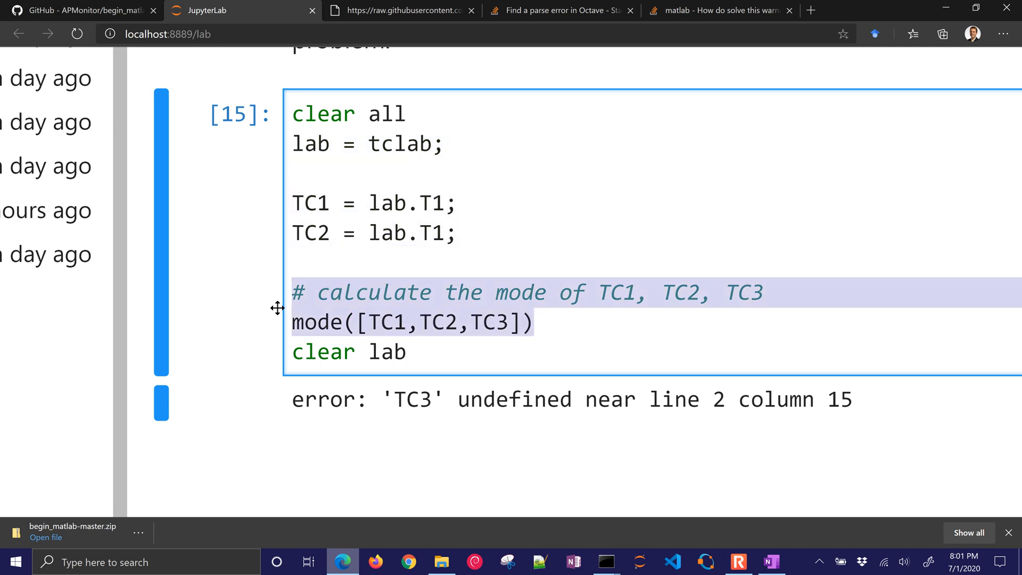
pyautogui.click(297, 375)
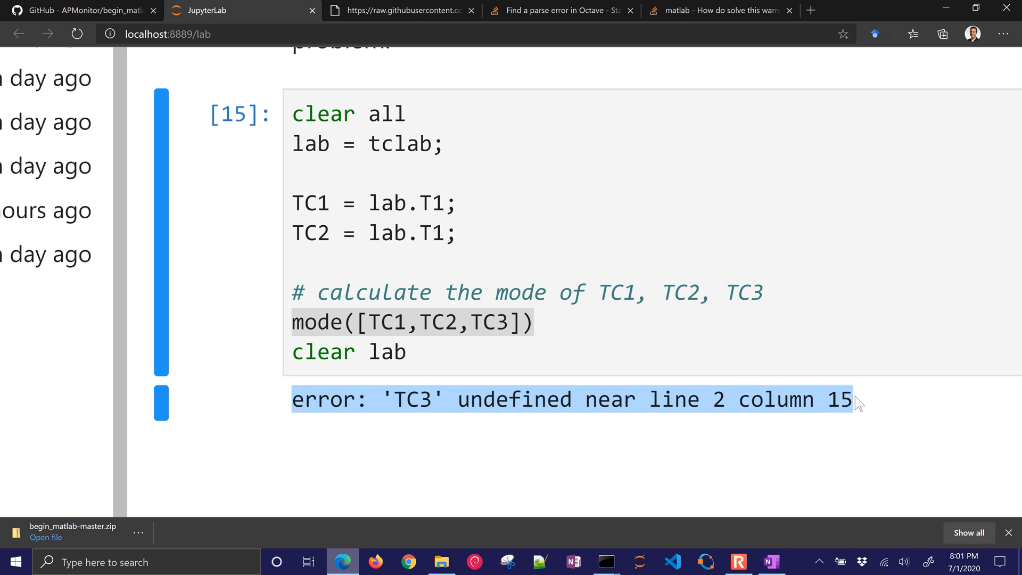
pyautogui.moveTo(491, 323)
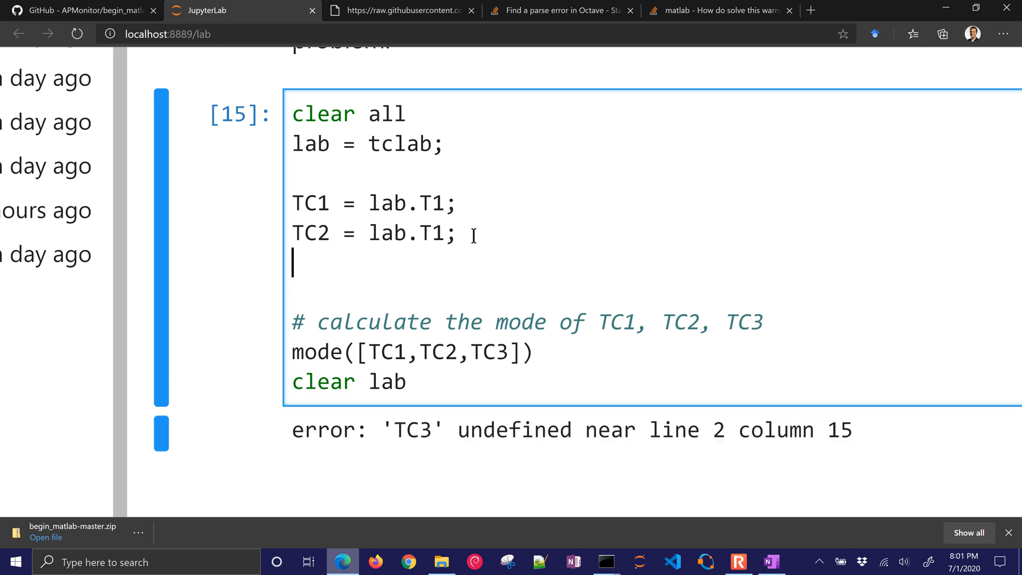
pyautogui.write('TC3')
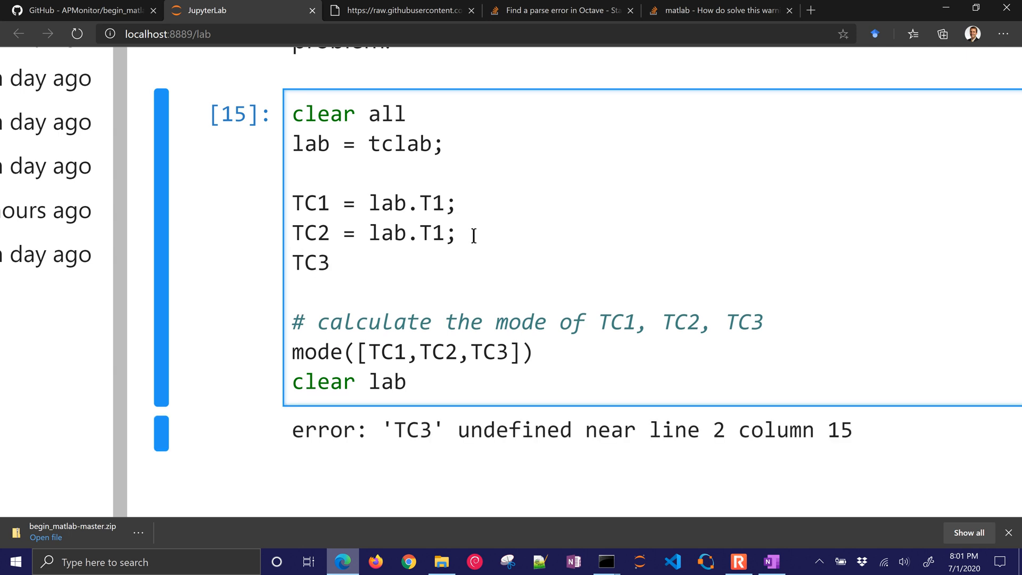
pyautogui.write('= lab.')
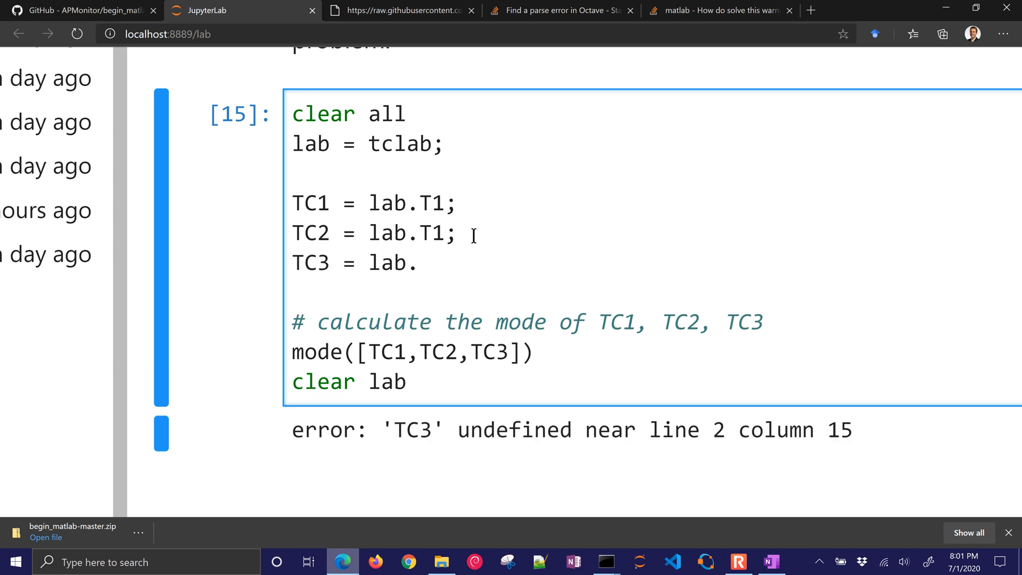
pyautogui.write('T1;')
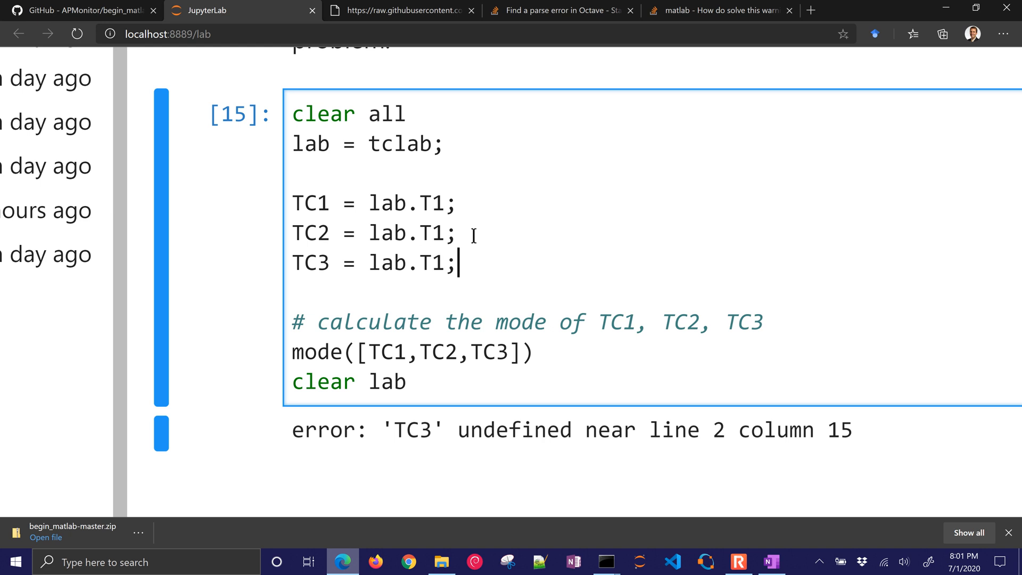
pyautogui.press('shift+enter')
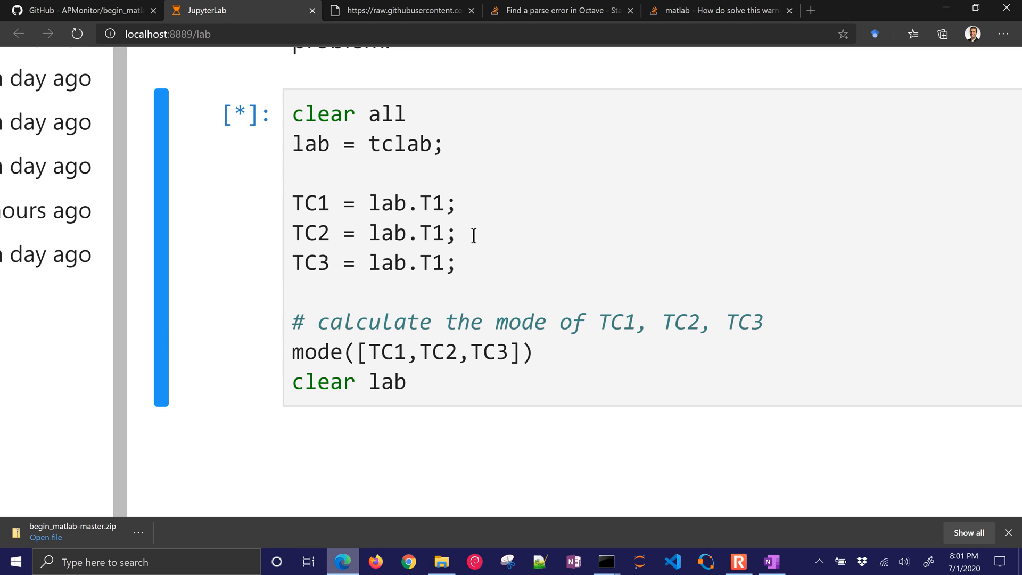
pyautogui.press('shift+enter')
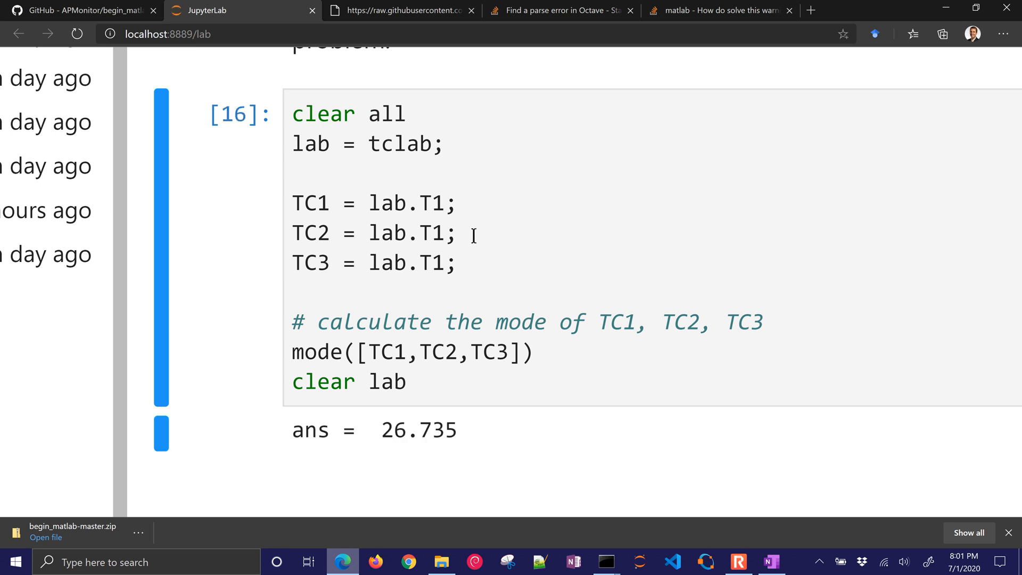
pyautogui.moveTo(419, 322)
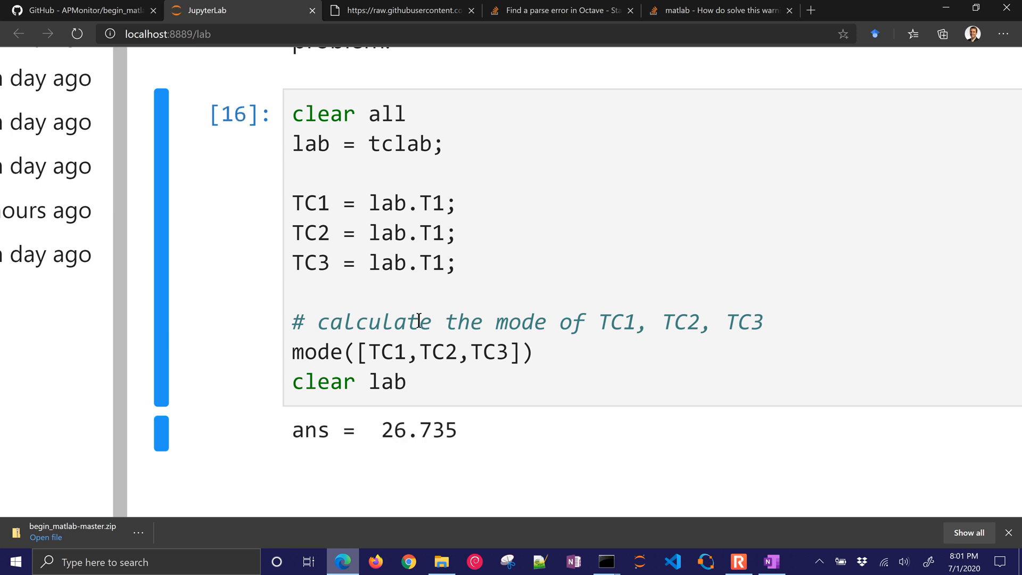
pyautogui.moveTo(463, 441)
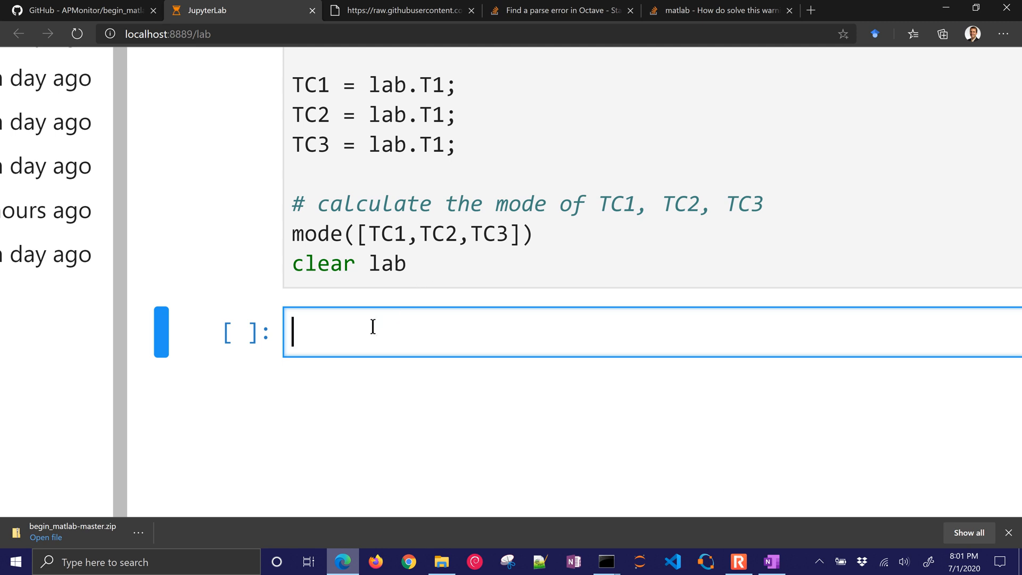
# Enter TC1 in the new cell and run it to display its value.
pyautogui.write('TC1')
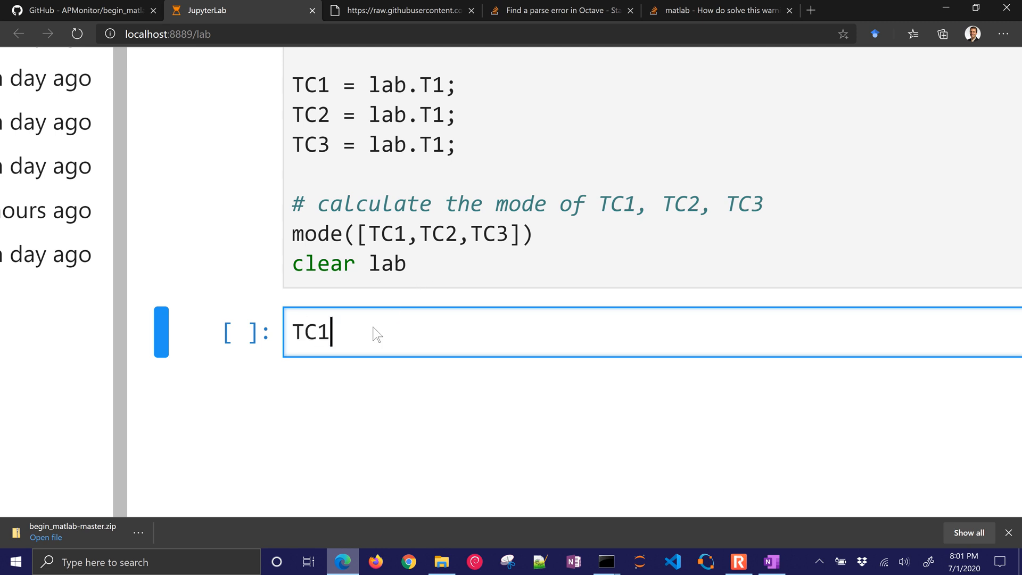
pyautogui.press('shift+enter')
pyautogui.write('3')
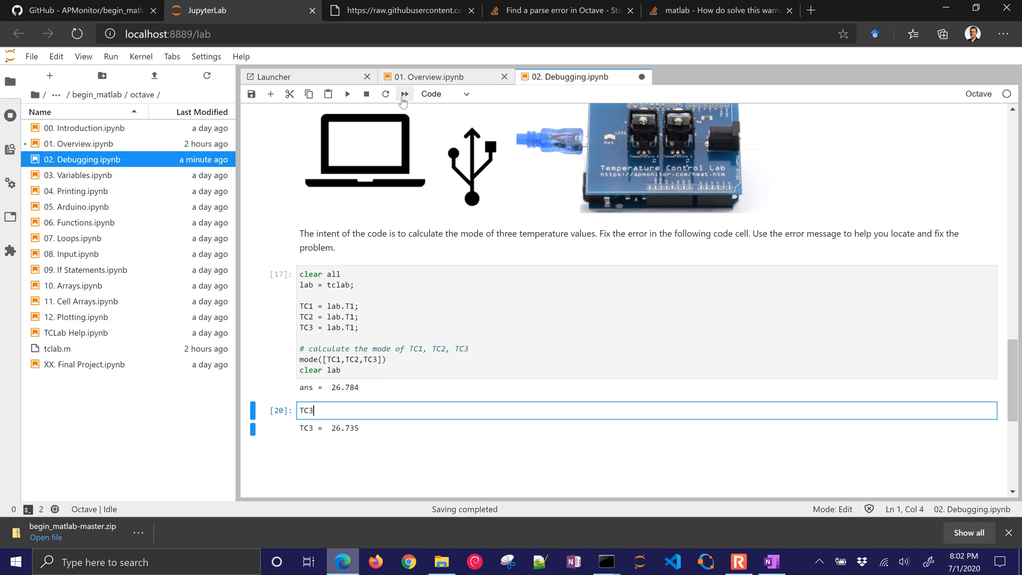
pyautogui.moveTo(348, 94)
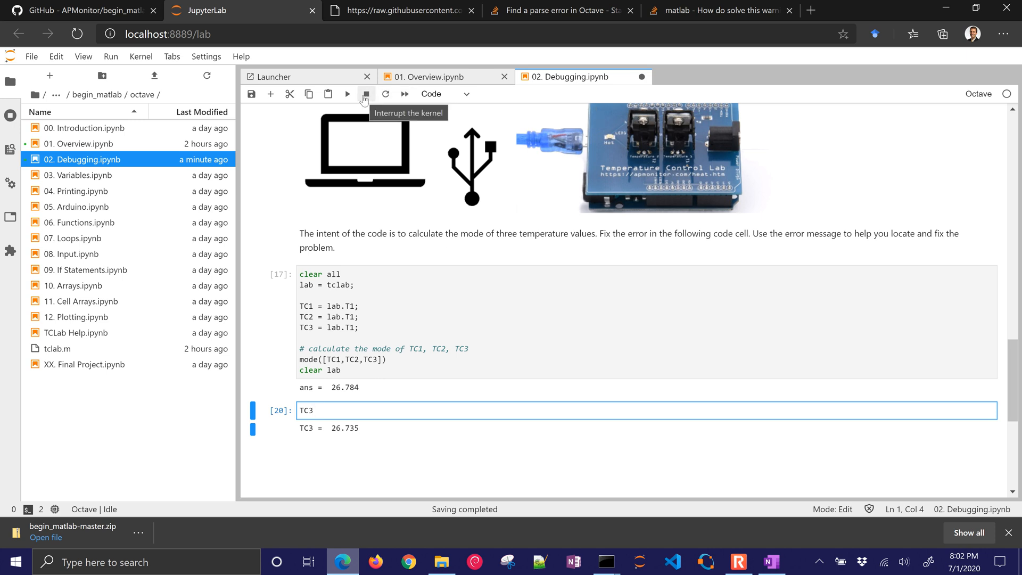
pyautogui.moveTo(303, 88)
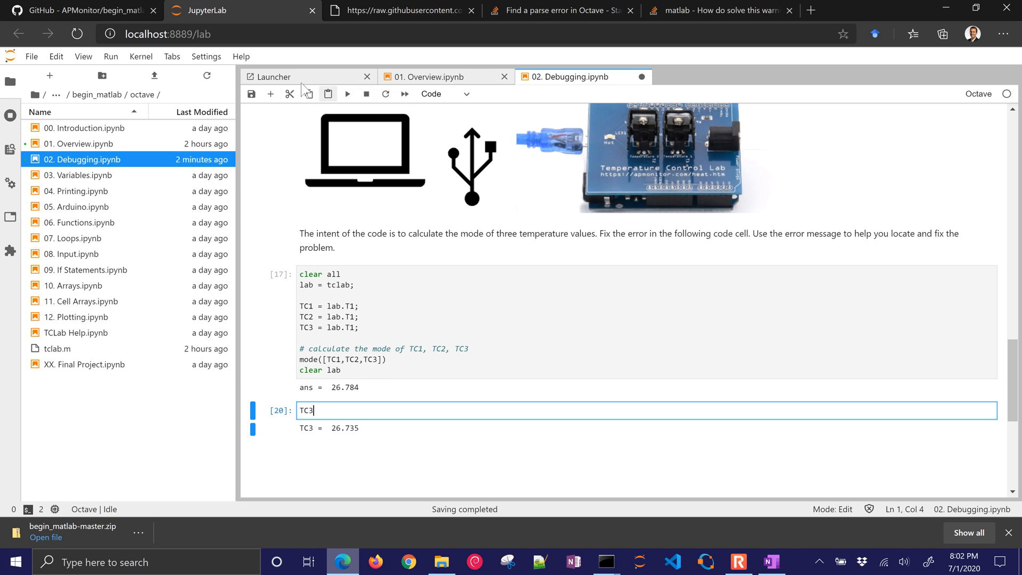
pyautogui.moveTo(301, 207)
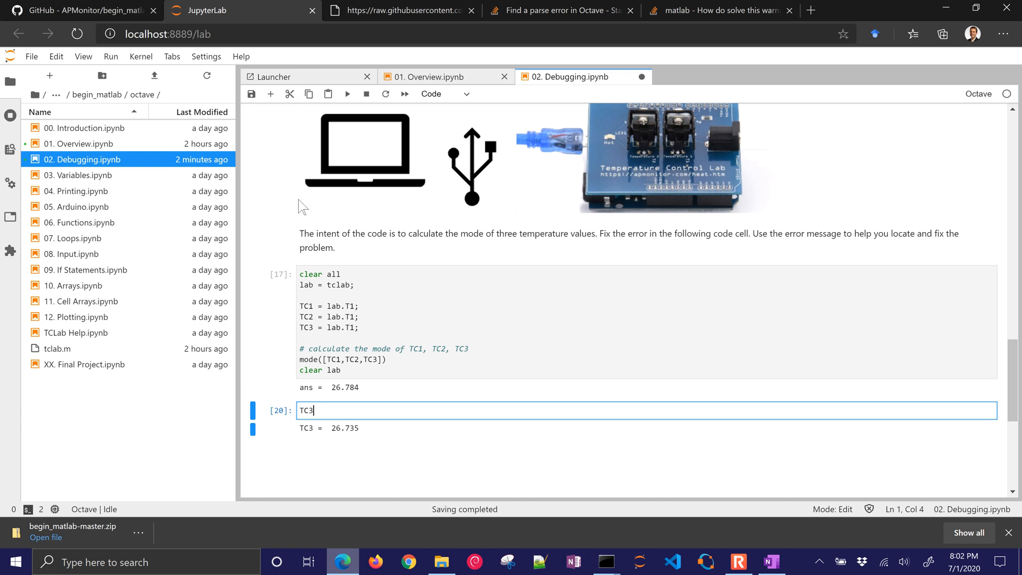
# Show the cell type choices and dismiss them, keeping the TC3 cell as code.
pyautogui.click(445, 93)
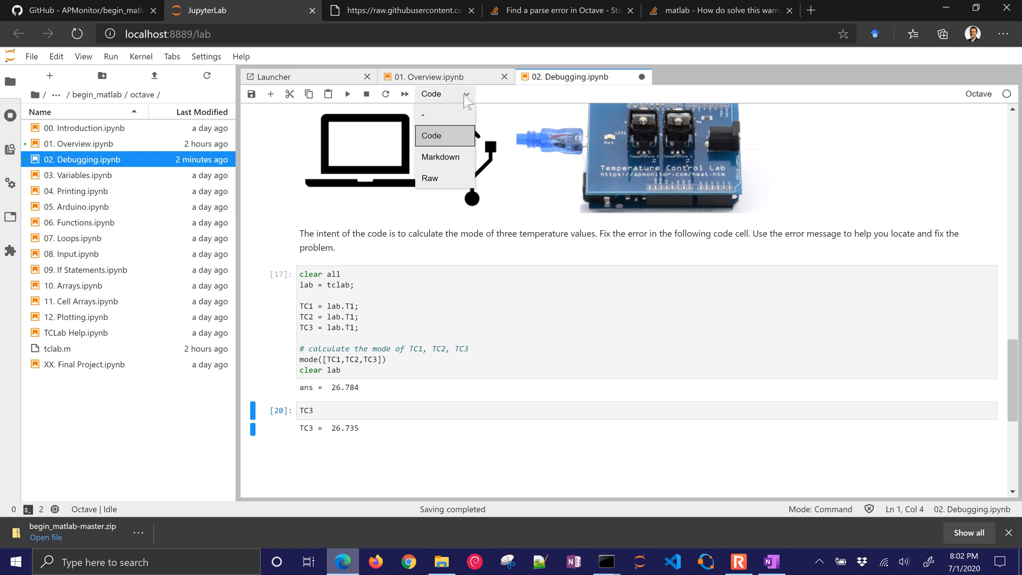
pyautogui.click(432, 136)
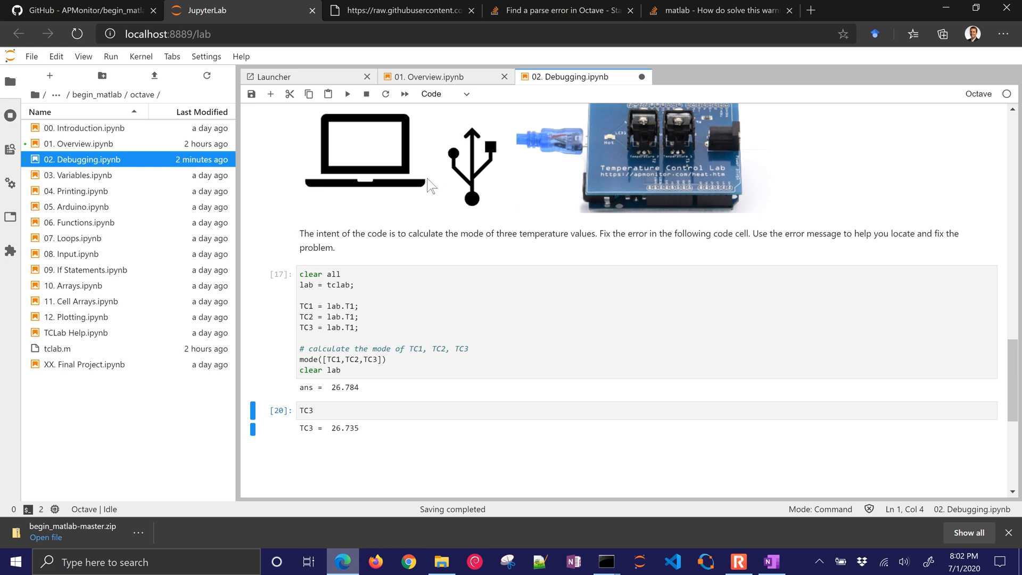
pyautogui.moveTo(430, 194)
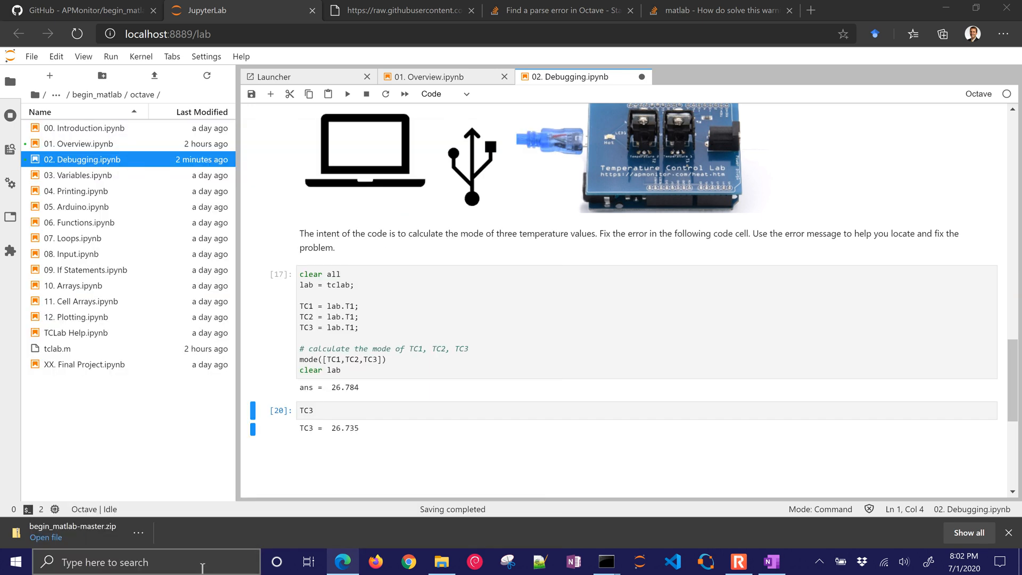
# Launch MATLAB and assign x = 10 in the Command Window.
pyautogui.click(775, 561)
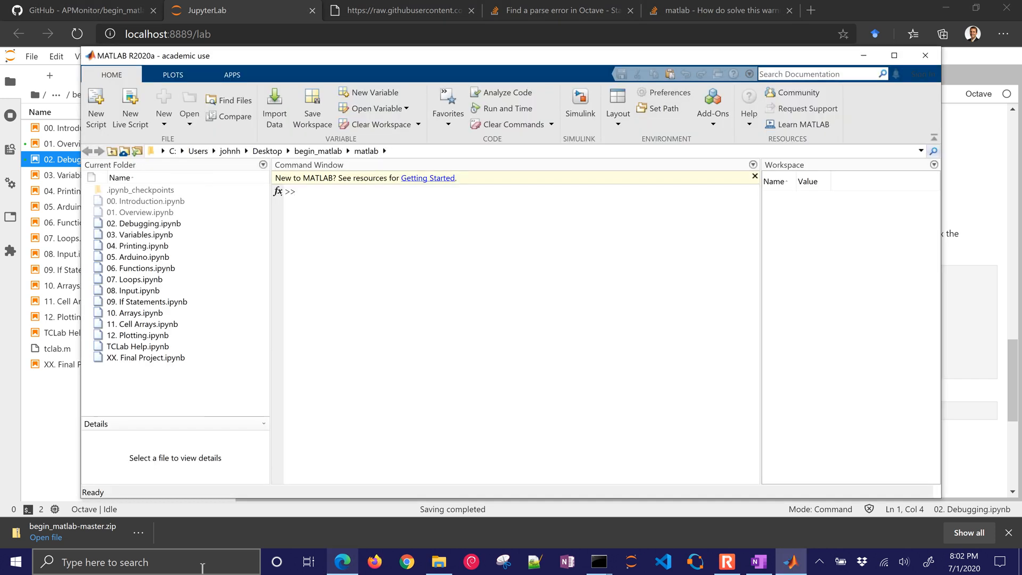
pyautogui.click(419, 196)
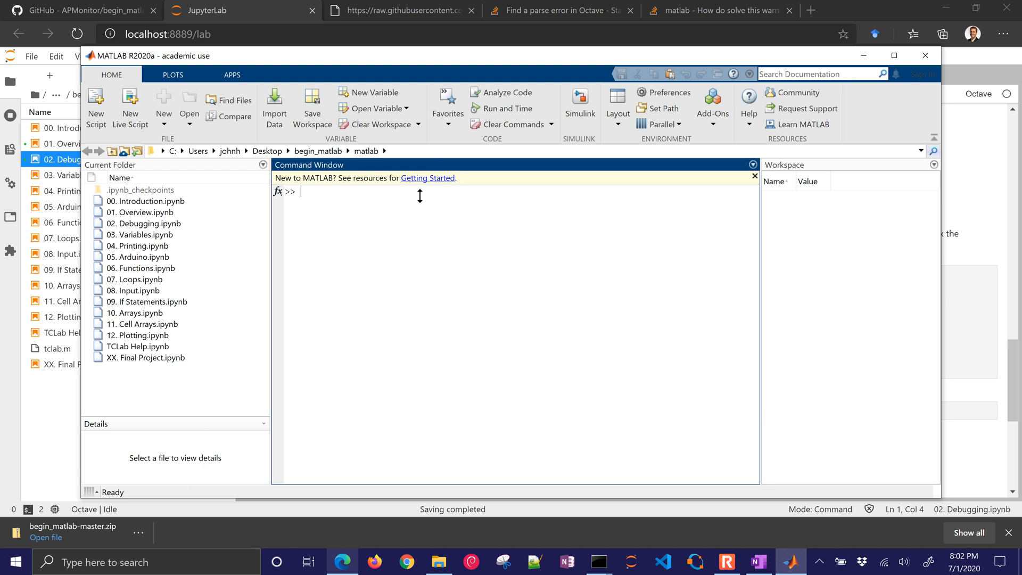
pyautogui.moveTo(405, 210)
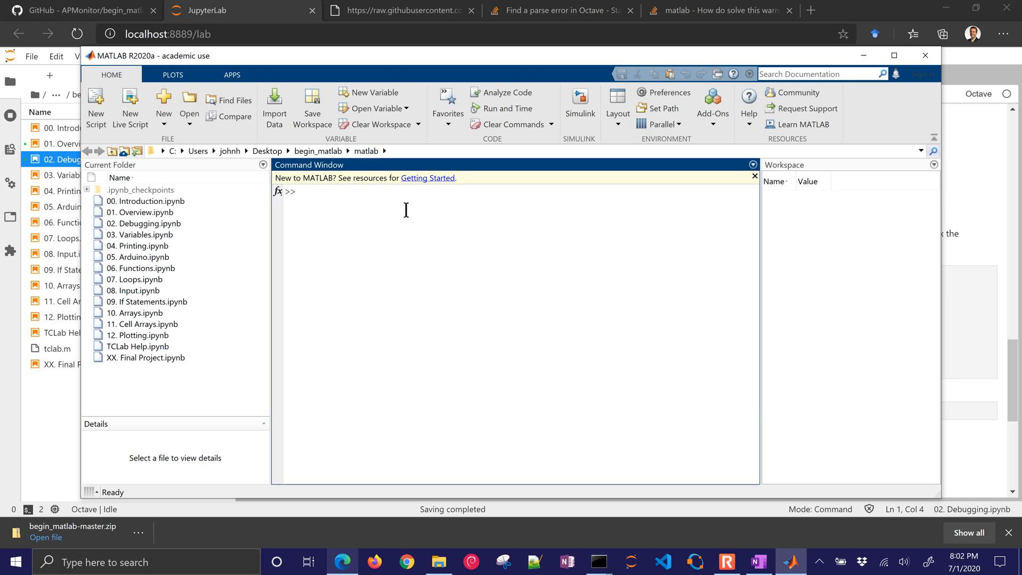
pyautogui.write('x=10')
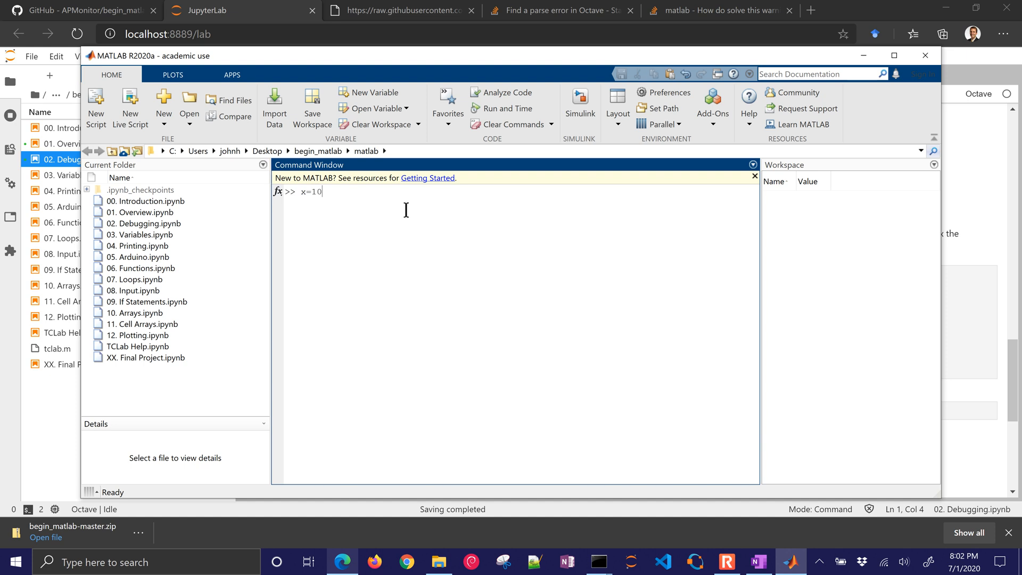
pyautogui.press('Return')
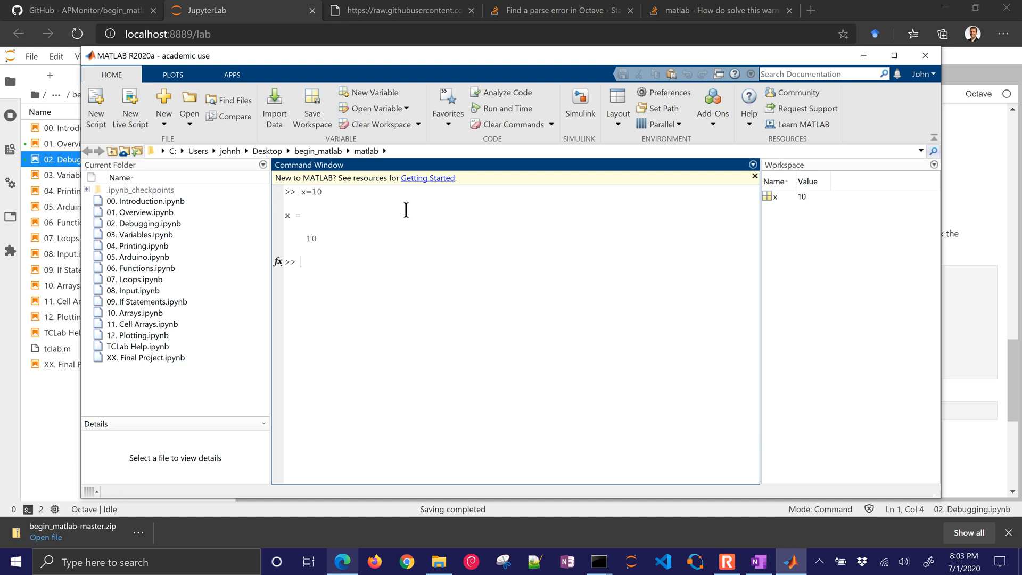
pyautogui.write('x')
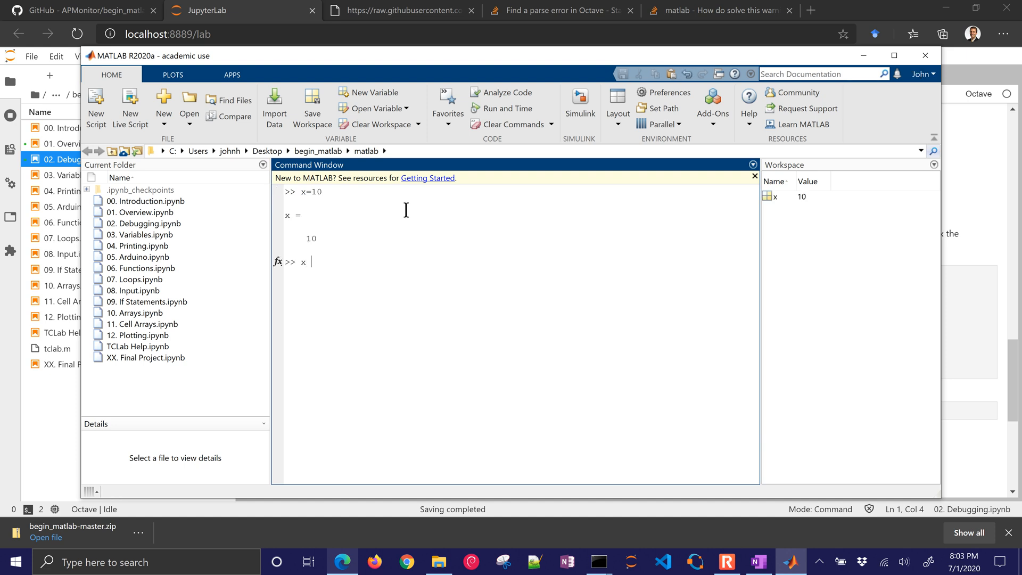
pyautogui.write("+ 'hello")
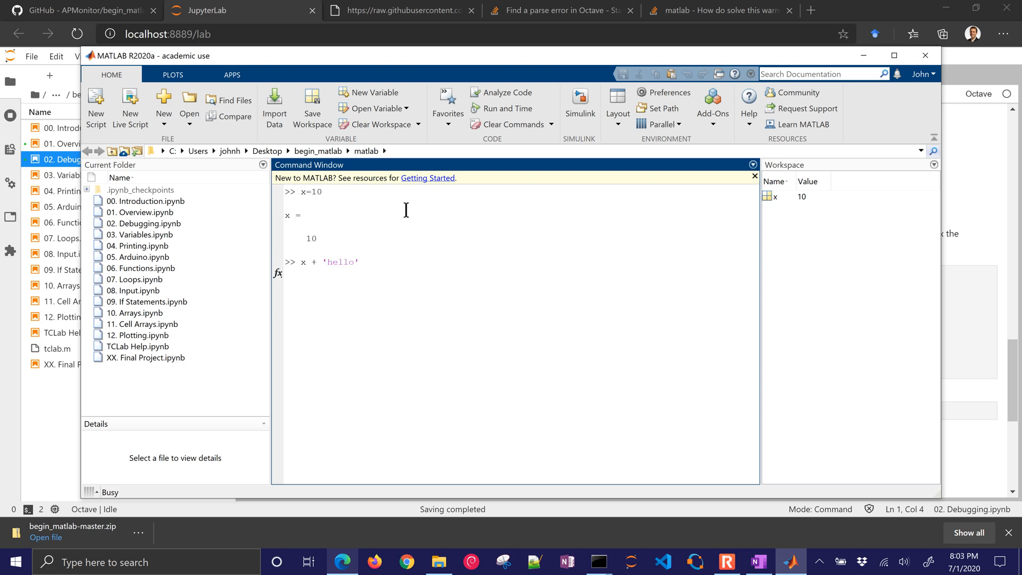
pyautogui.press('Return')
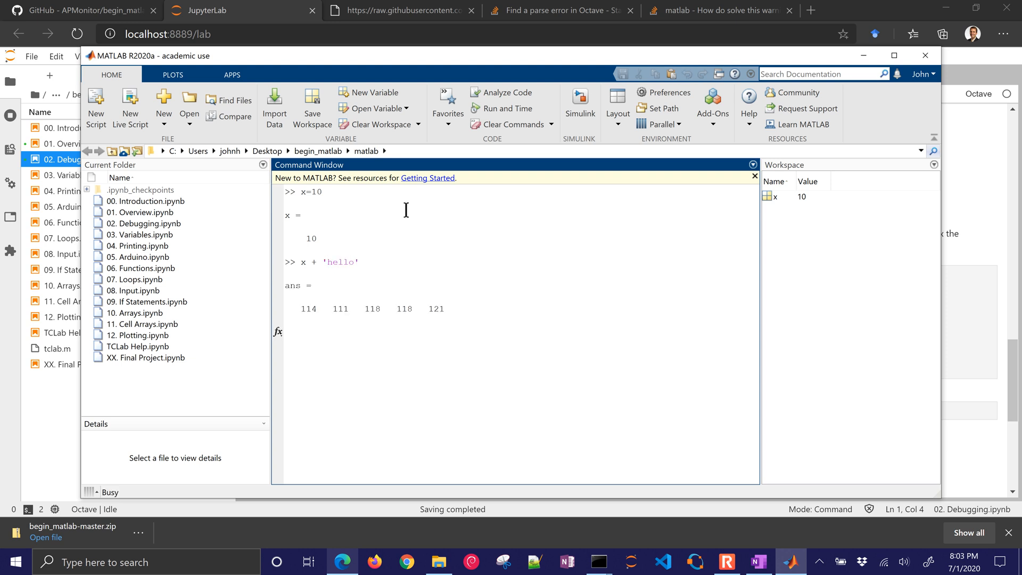
pyautogui.press('Return')
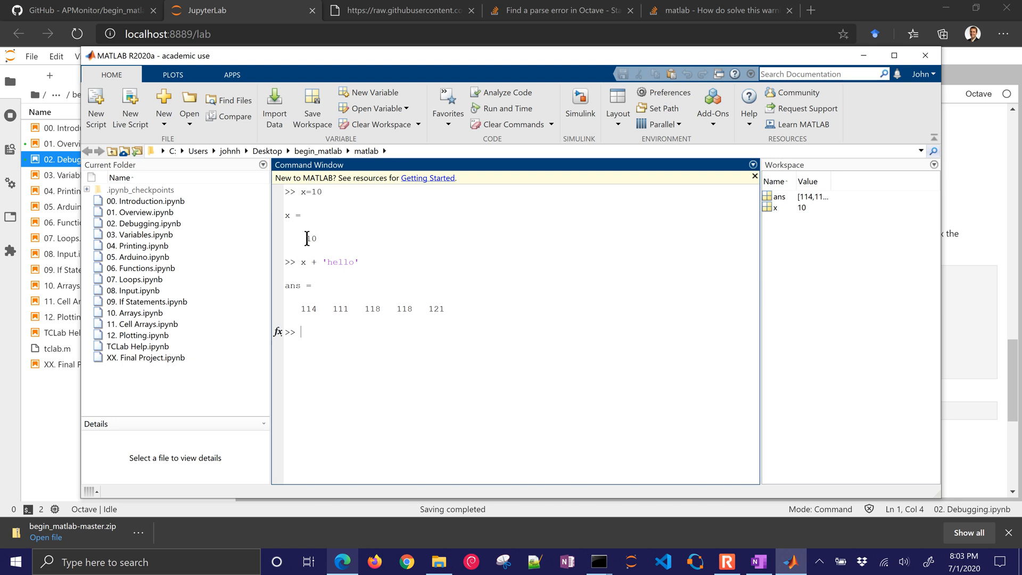
pyautogui.doubleClick(311, 238)
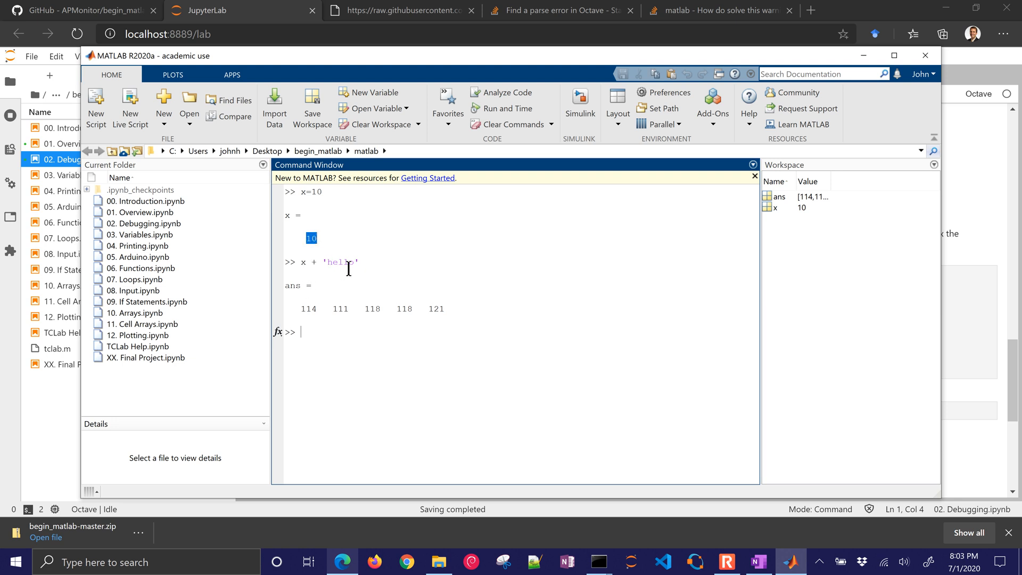
pyautogui.moveTo(442, 308)
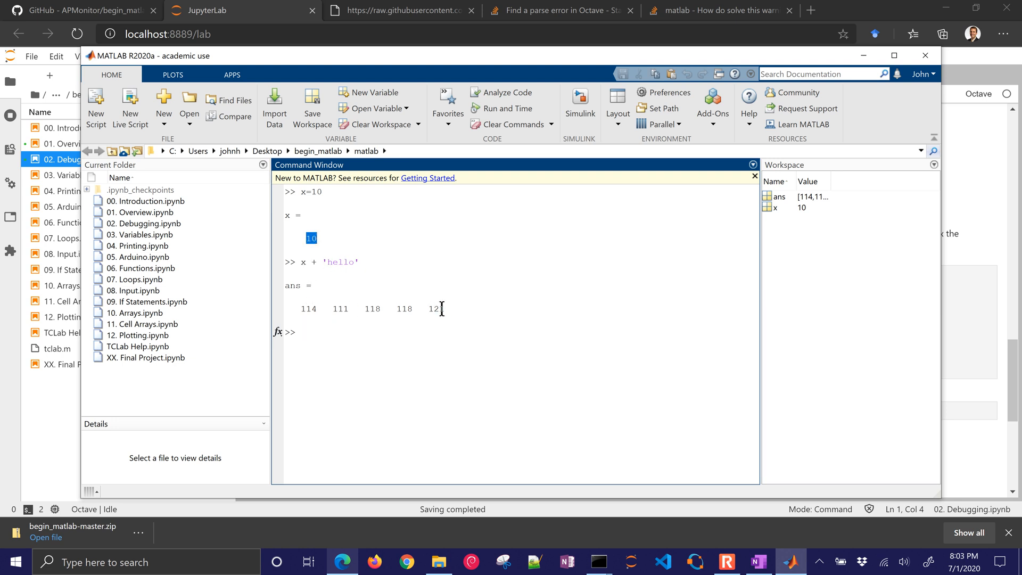
pyautogui.moveTo(345, 262)
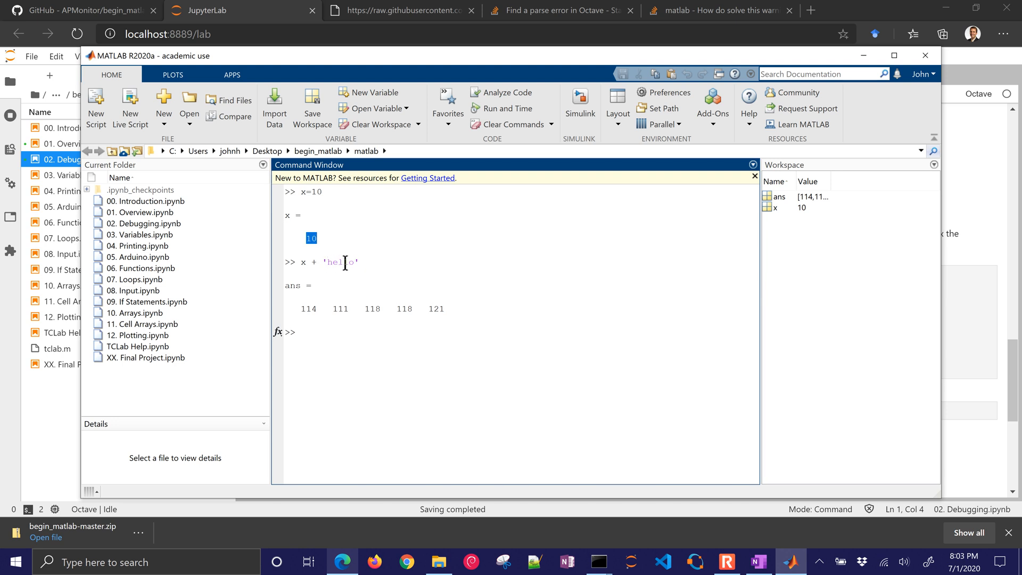
pyautogui.moveTo(287, 307)
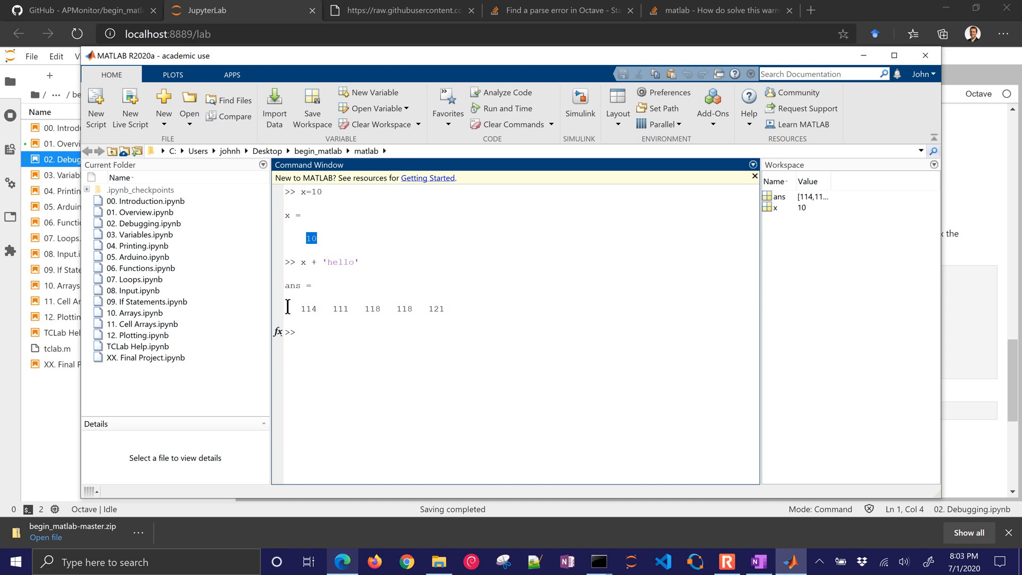
pyautogui.moveTo(458, 244)
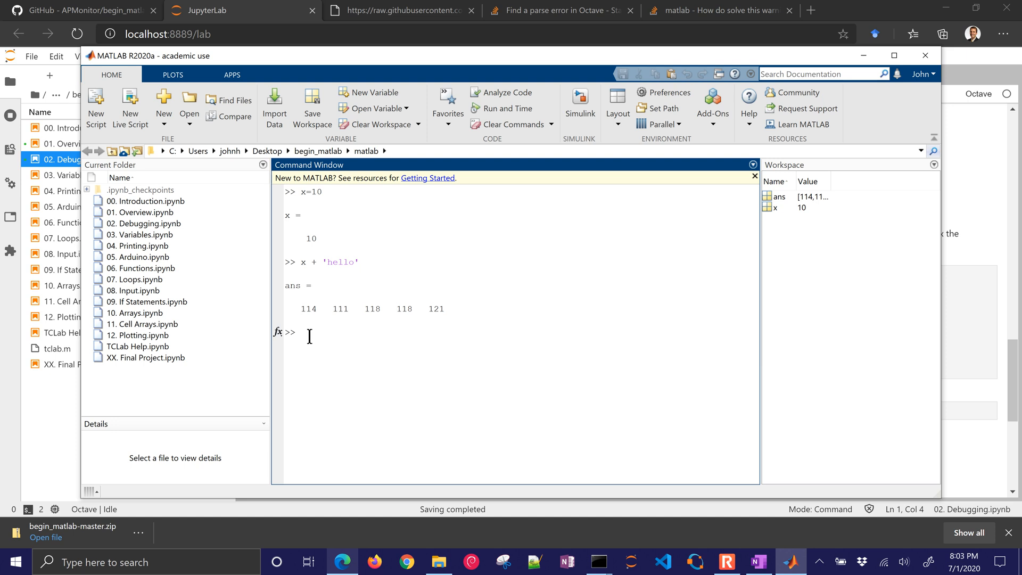
# Run [num2str(x), 'hello'] to get '10hello', then search for Octave to launch it.
pyautogui.write("x + 'hello'")
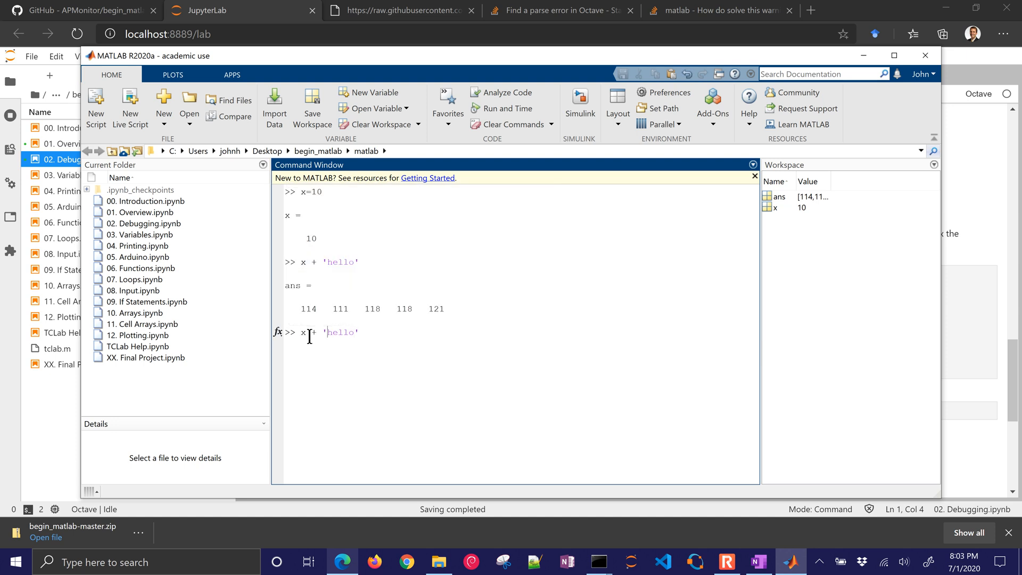
pyautogui.write('num2str(x')
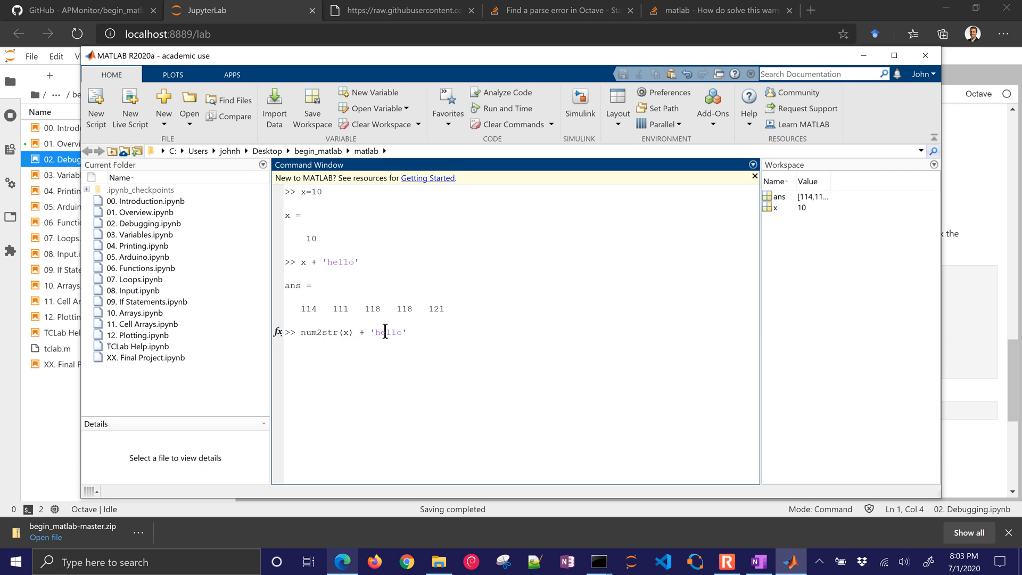
pyautogui.write(',')
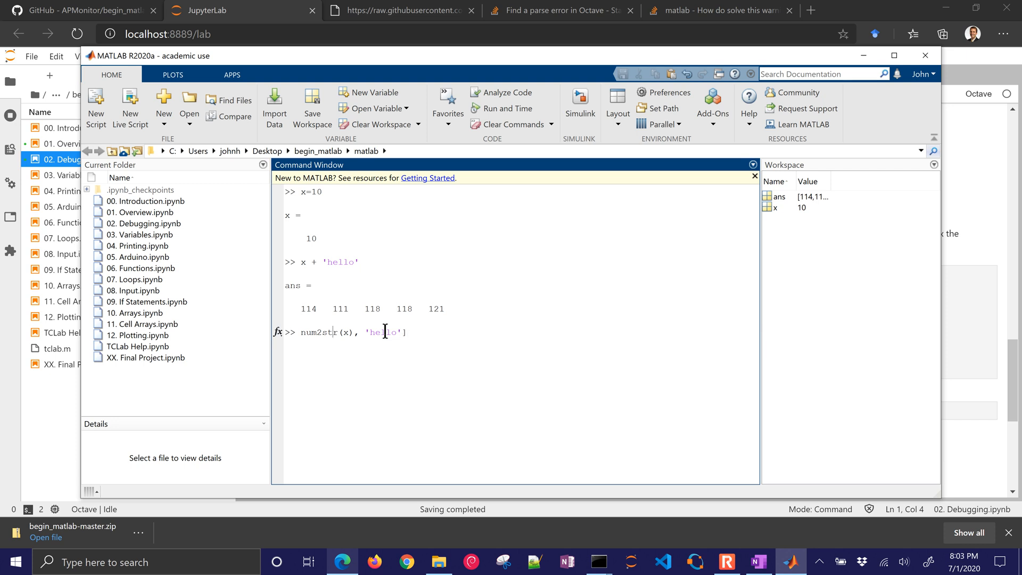
pyautogui.write('[')
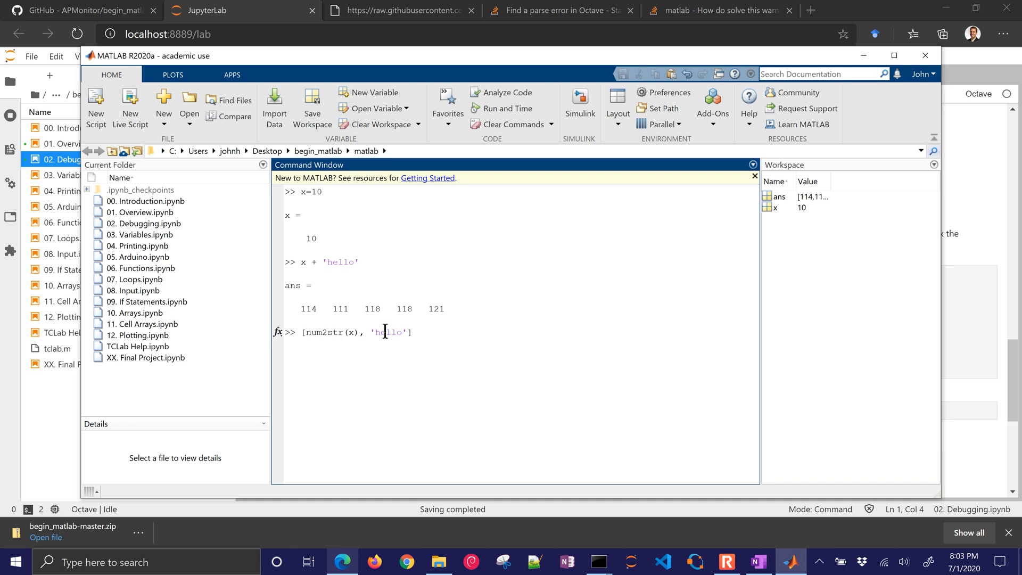
pyautogui.press('Return')
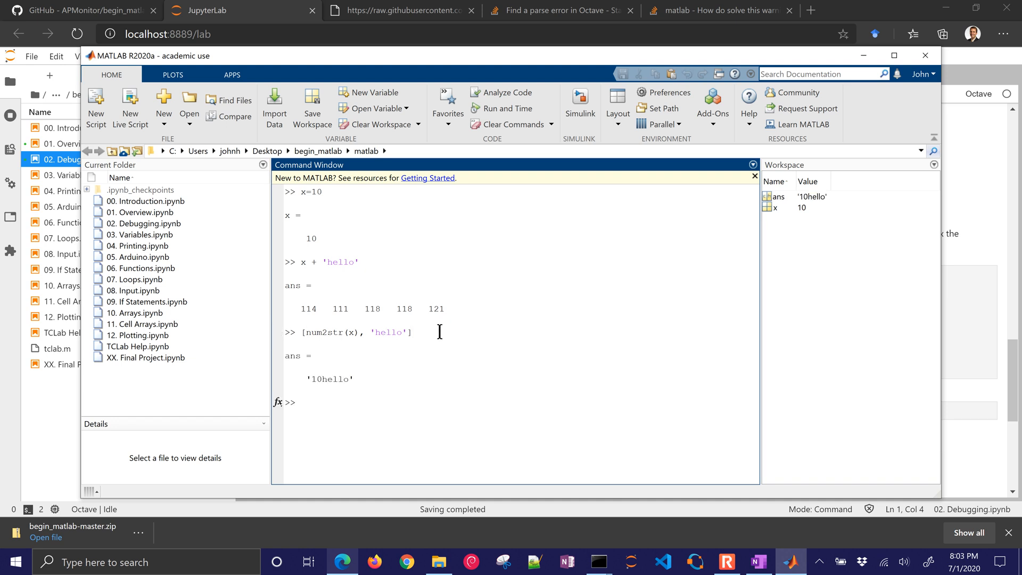
pyautogui.click(301, 402)
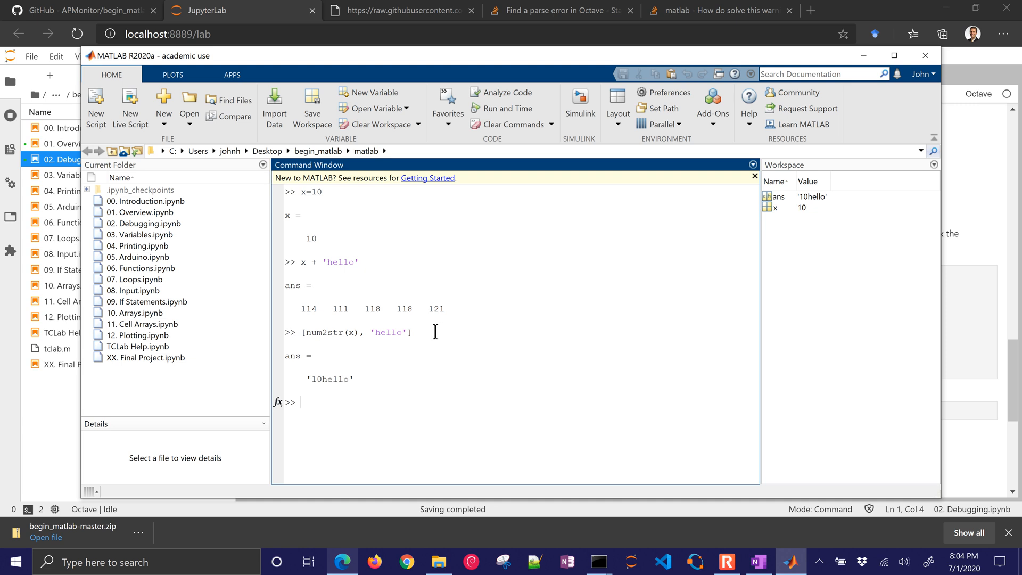
pyautogui.write('oct')
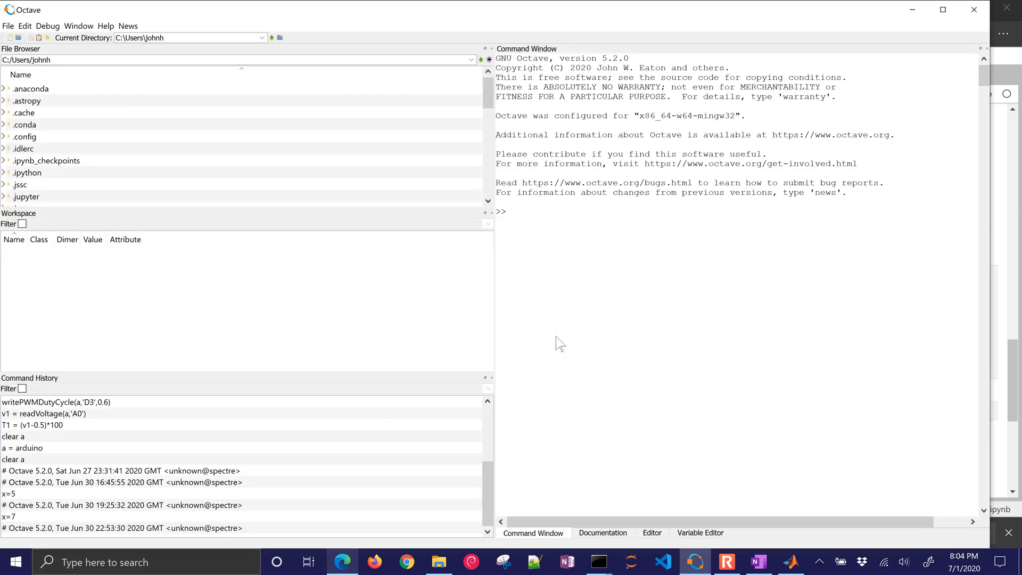
# Assign x = 10 in Octave's Command Window and bring up the File > New menu.
pyautogui.write('x=10')
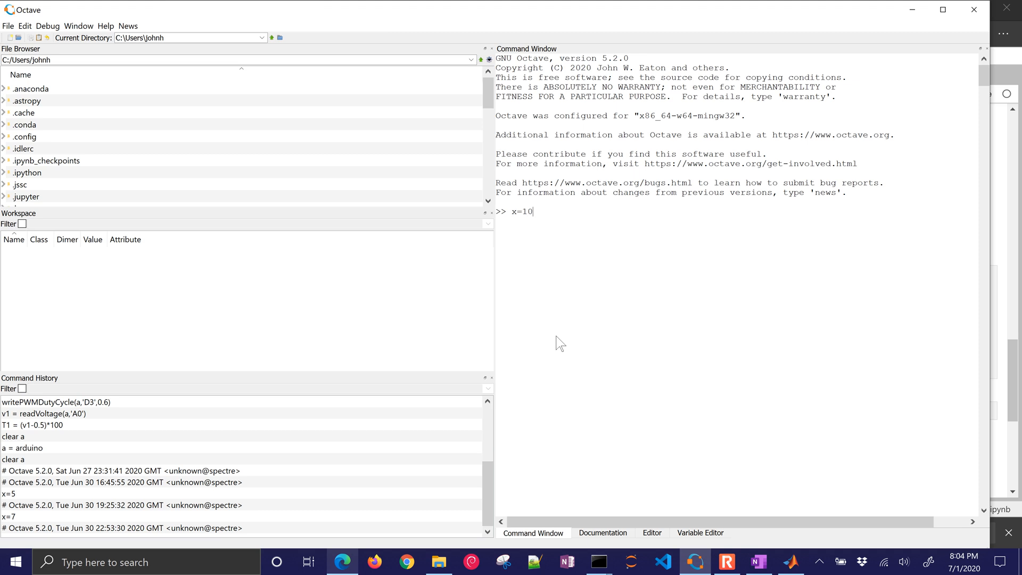
pyautogui.press('Return')
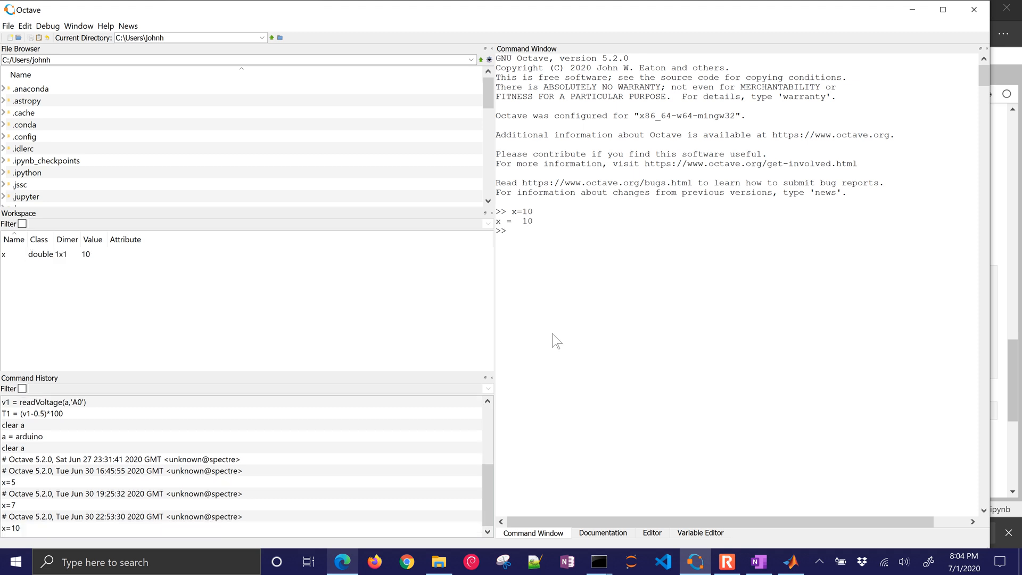
pyautogui.moveTo(46, 270)
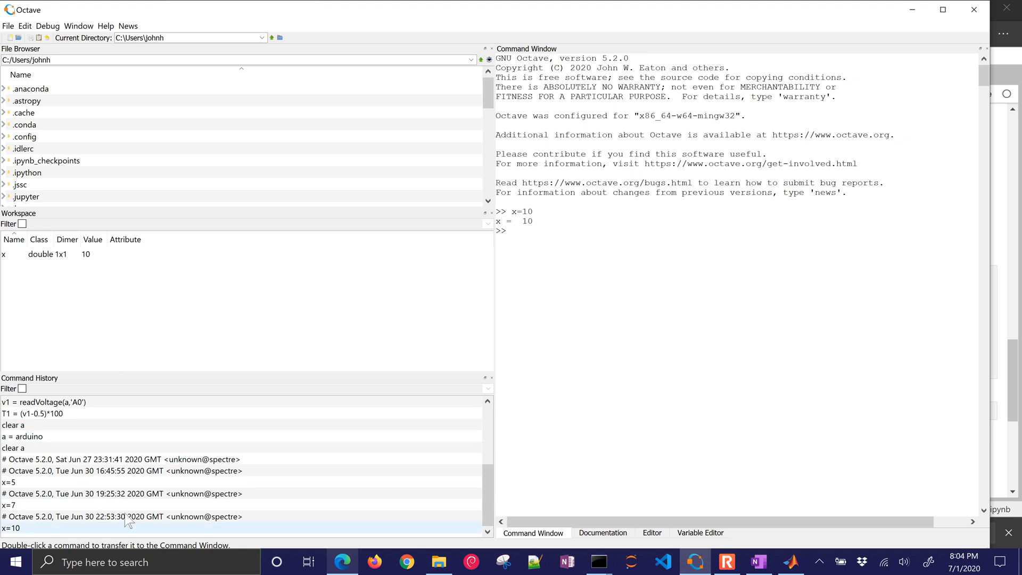
pyautogui.moveTo(528, 236)
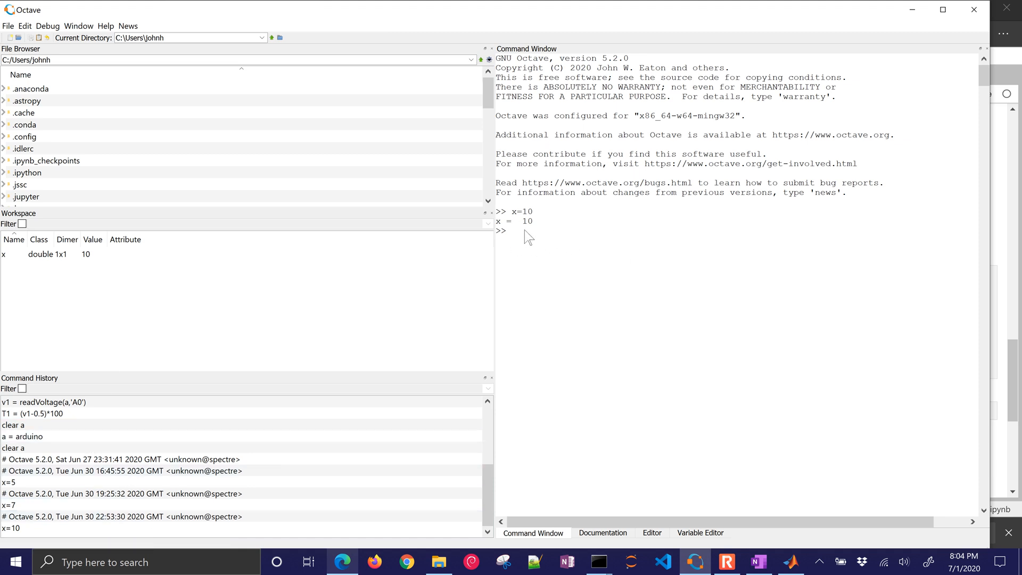
pyautogui.click(8, 26)
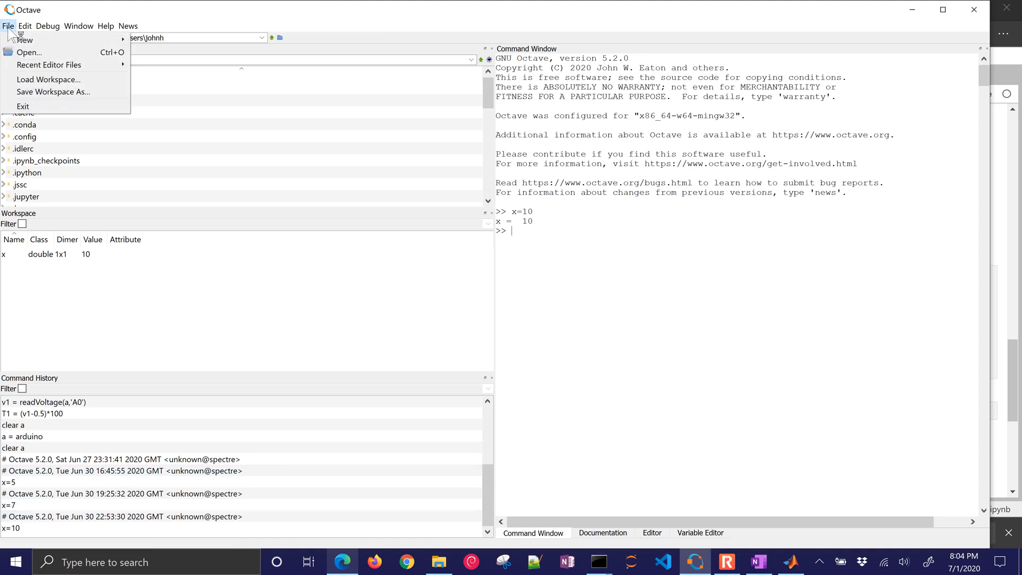
pyautogui.moveTo(24, 40)
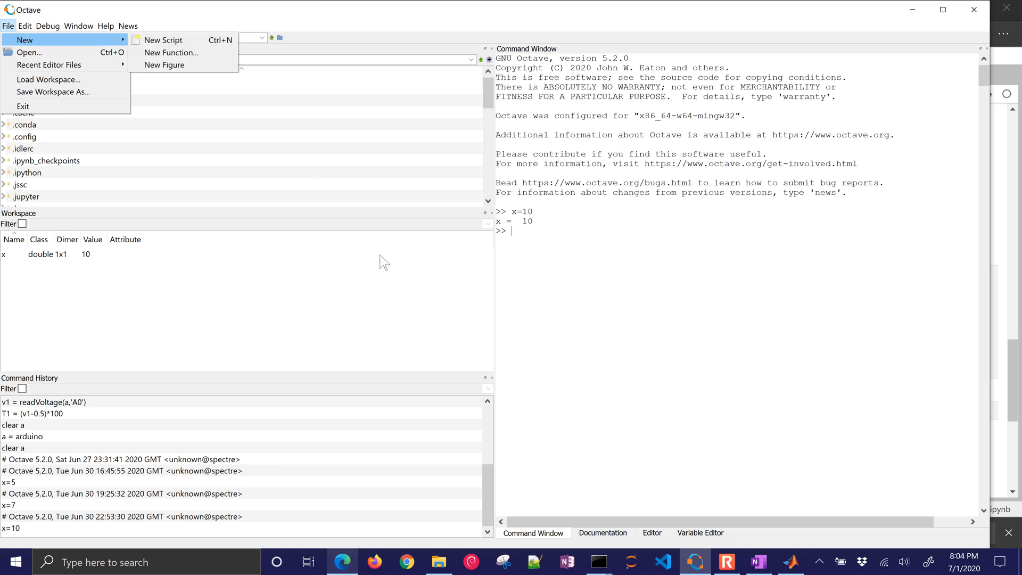